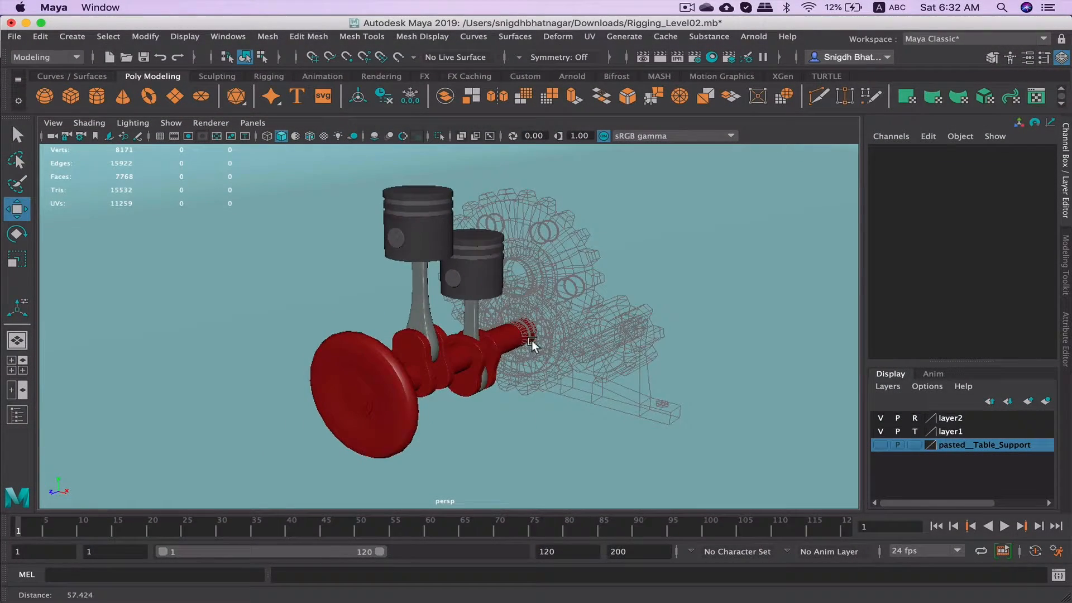
- Orbit the engine and test how the crankshaft, connecting rod and piston move
left_click_drag(533, 345, 496, 356)
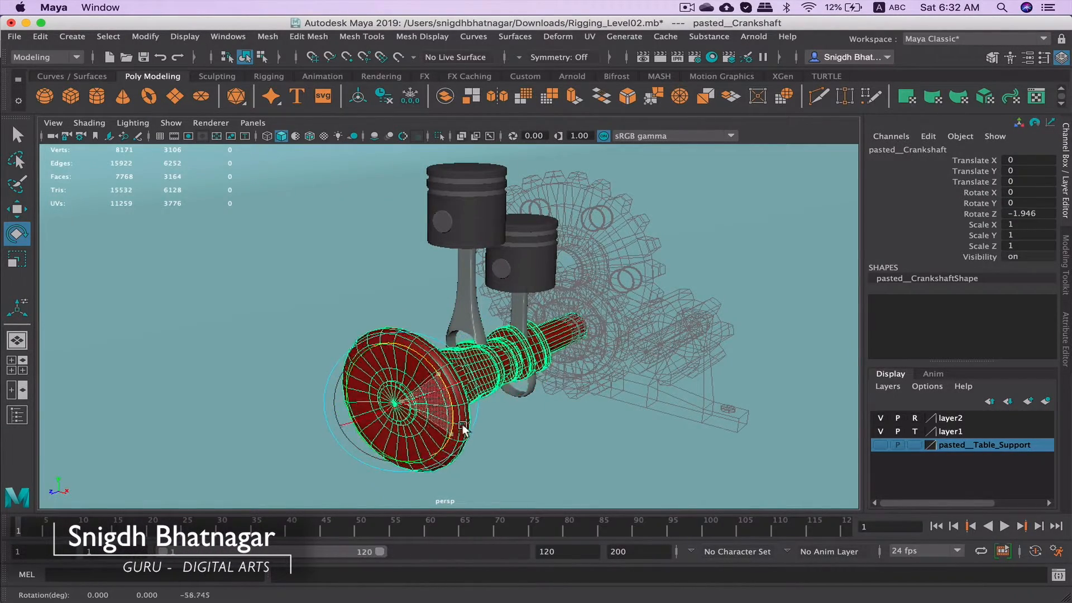
left_click_drag(465, 423, 515, 314)
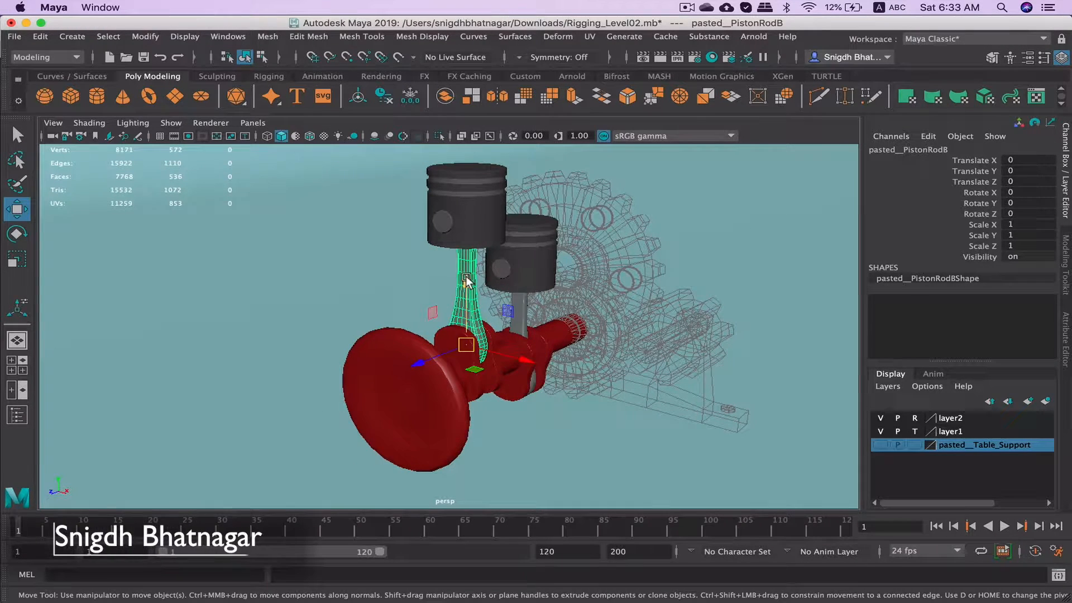
left_click_drag(465, 345, 463, 283)
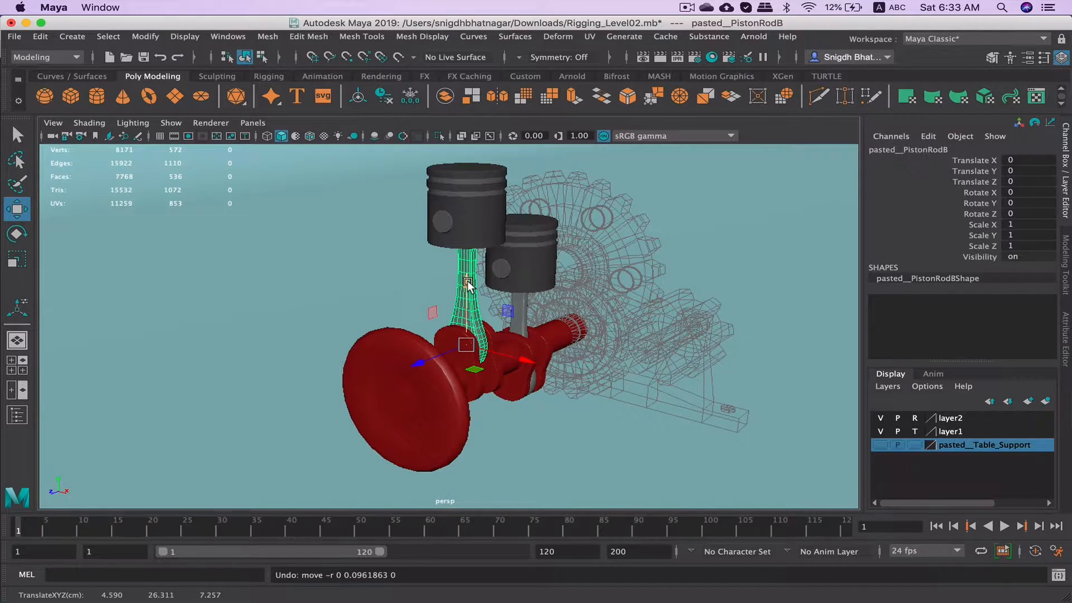
left_click_drag(469, 283, 526, 341)
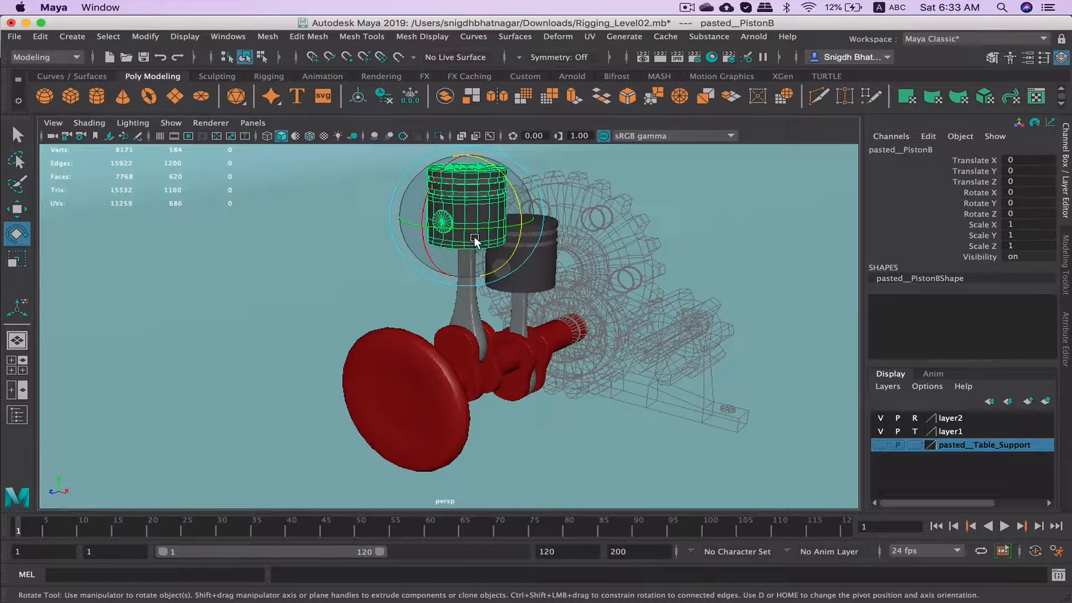
left_click_drag(475, 239, 509, 188)
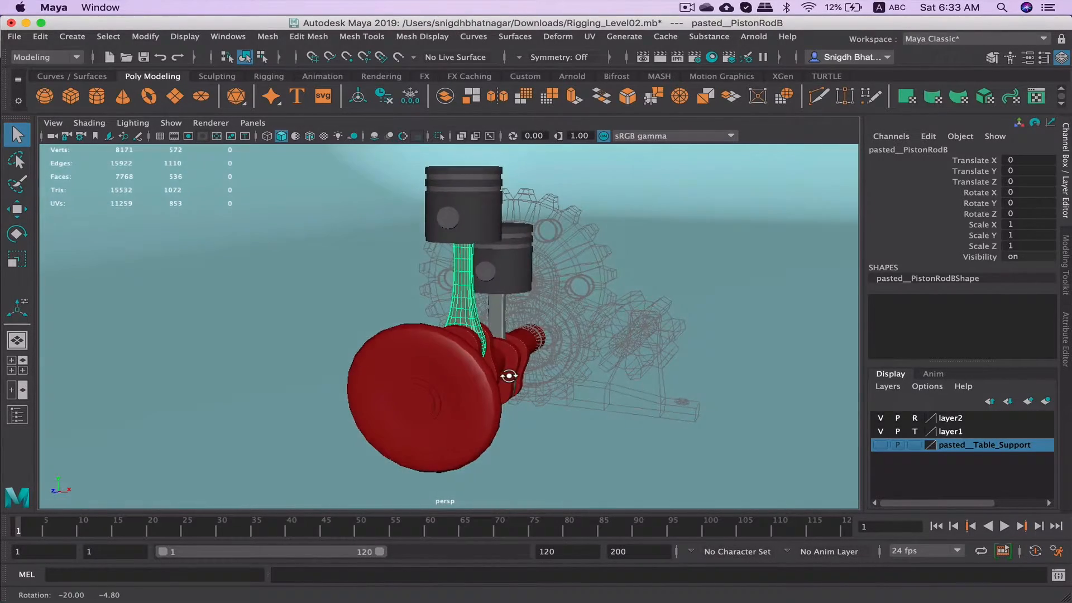
- Maximize the front view in wireframe with only the connecting rod isolated, hotbox open
key("ctrl+space")
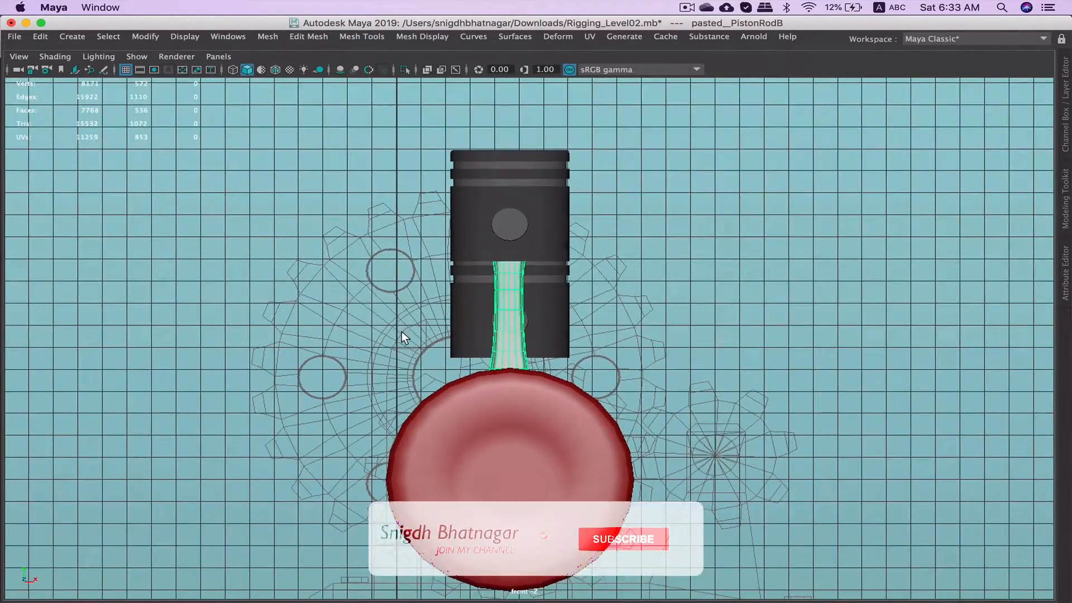
key("4")
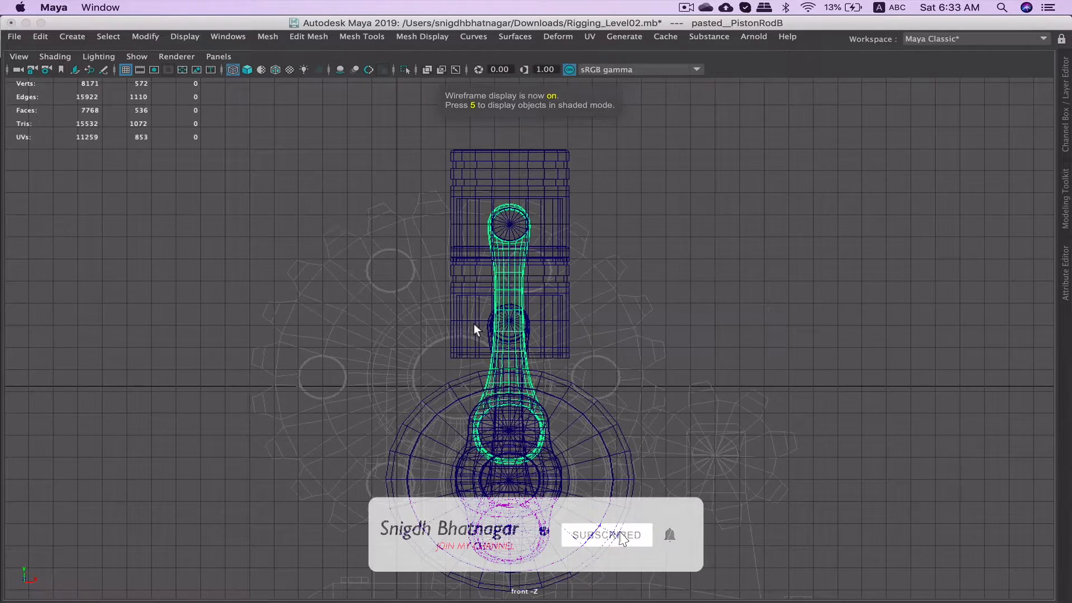
key("5")
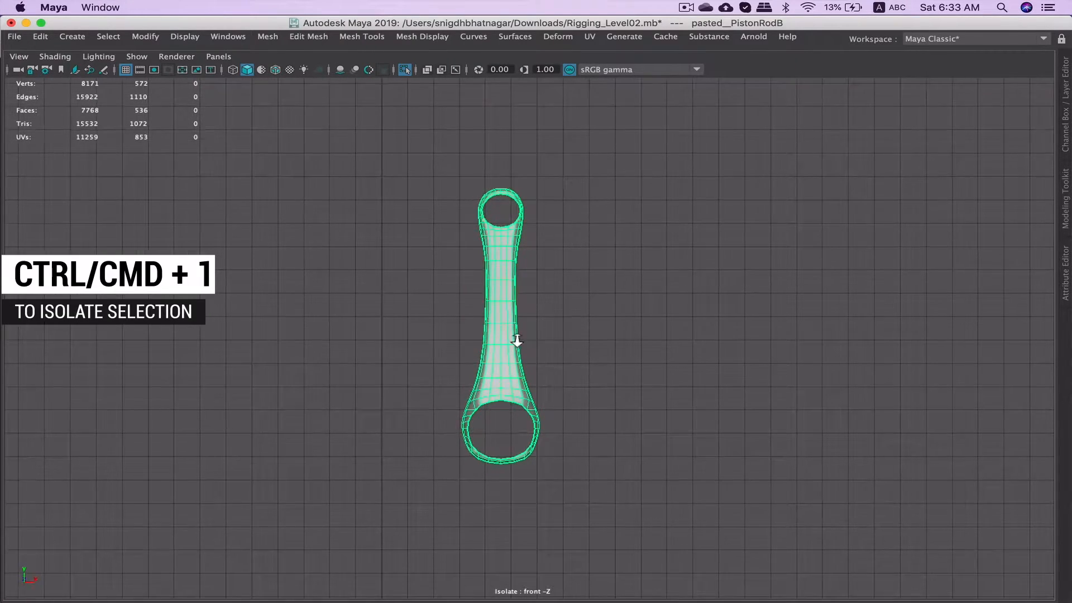
key("space")
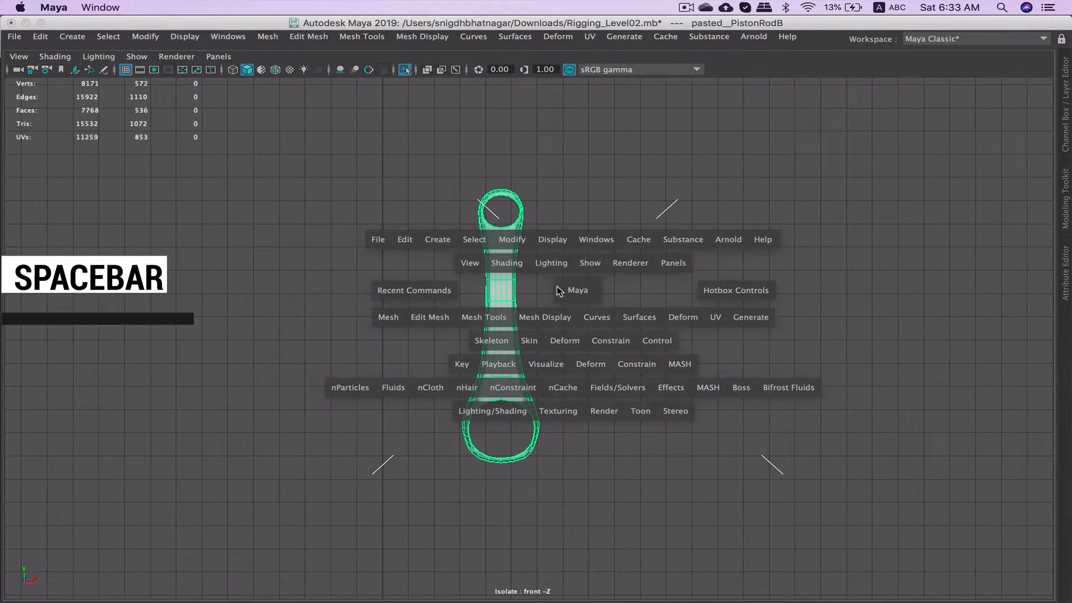
key("space")
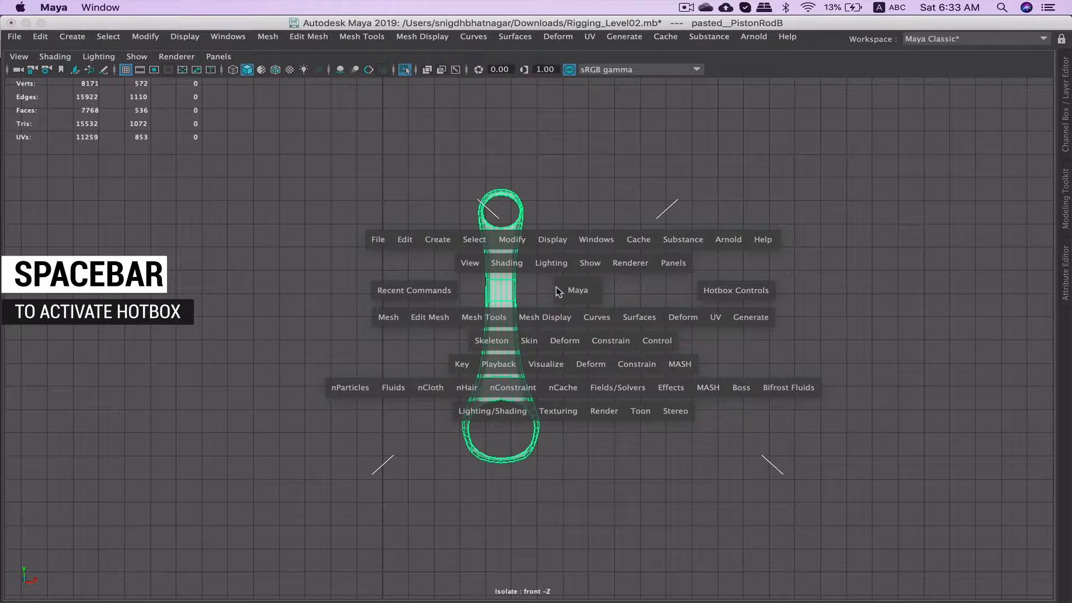
mouse_move(746, 270)
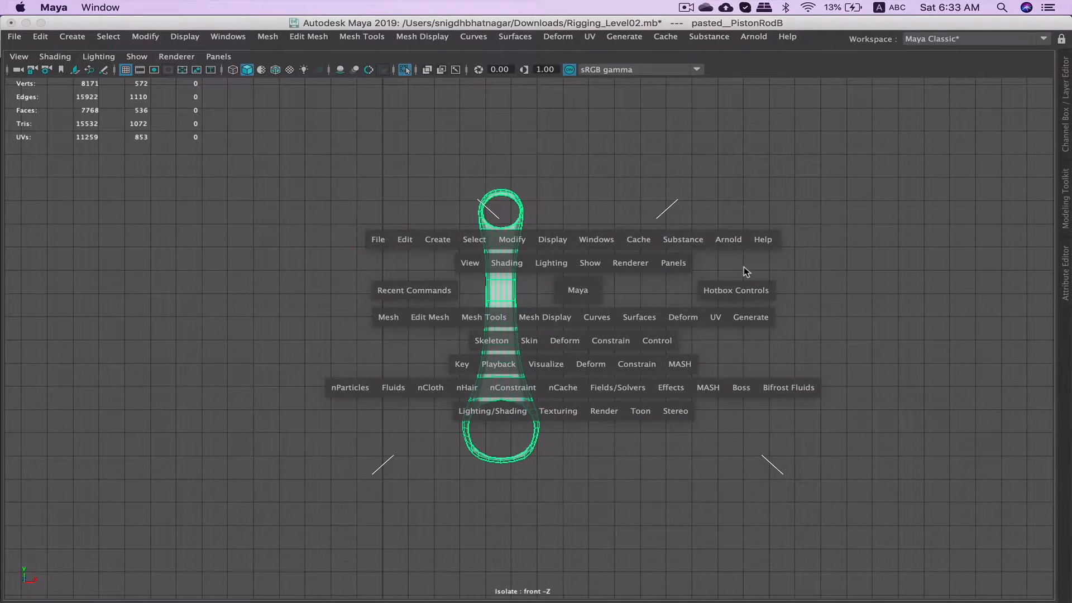
- Draw a two-joint chain between the centres of the rod's large and small holes
left_click(490, 340)
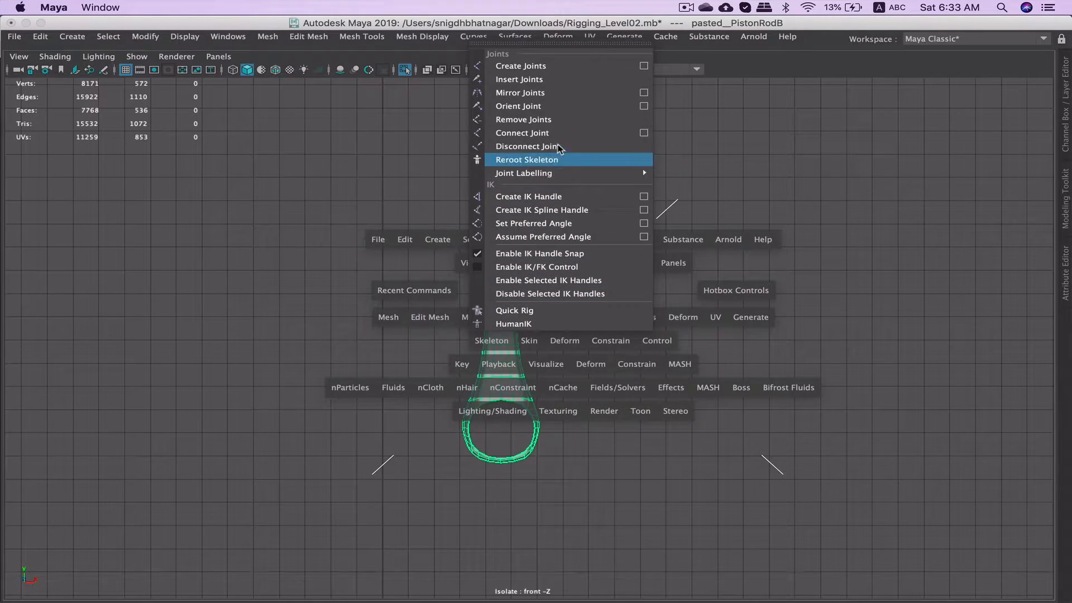
mouse_move(573, 65)
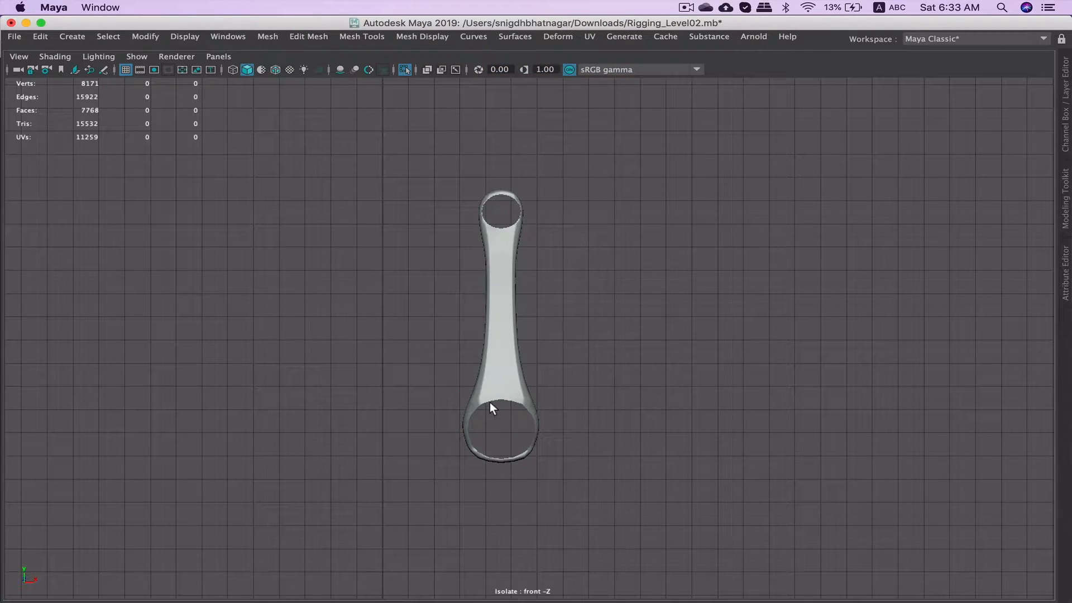
mouse_move(499, 436)
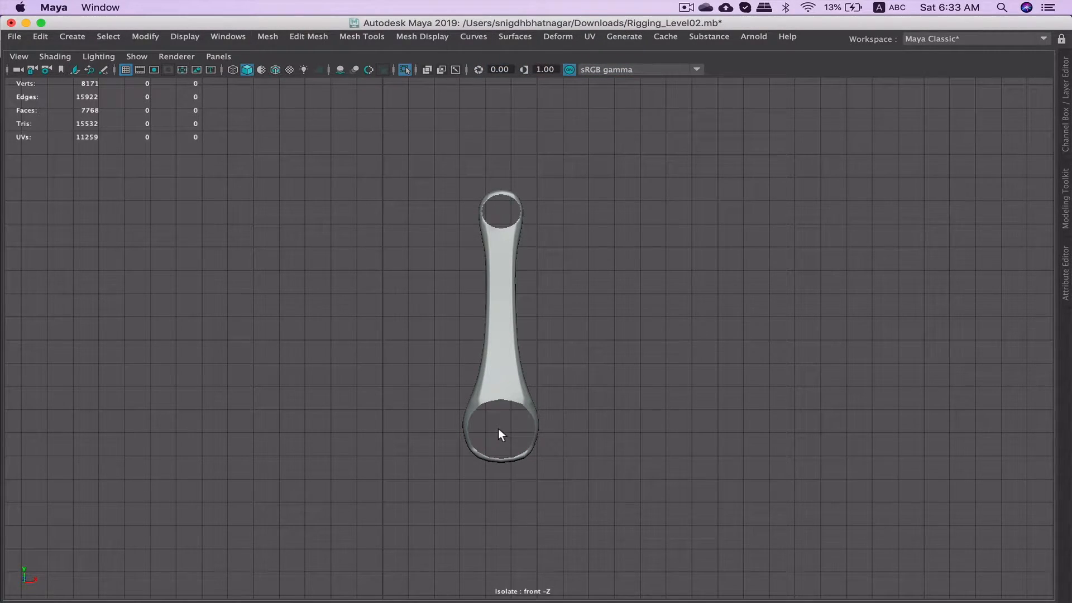
left_click(499, 210)
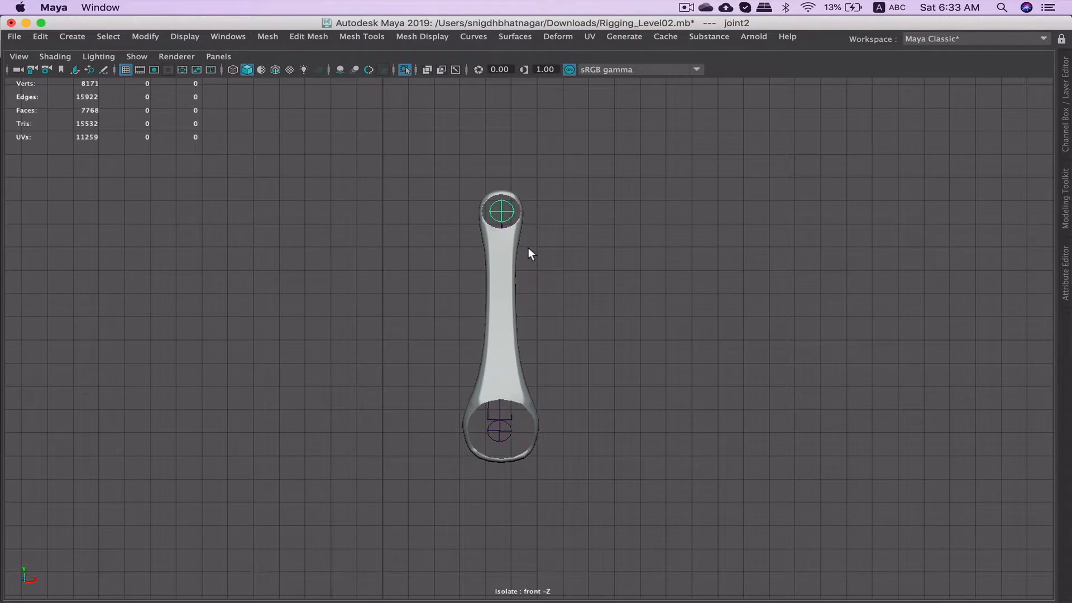
left_click(500, 429)
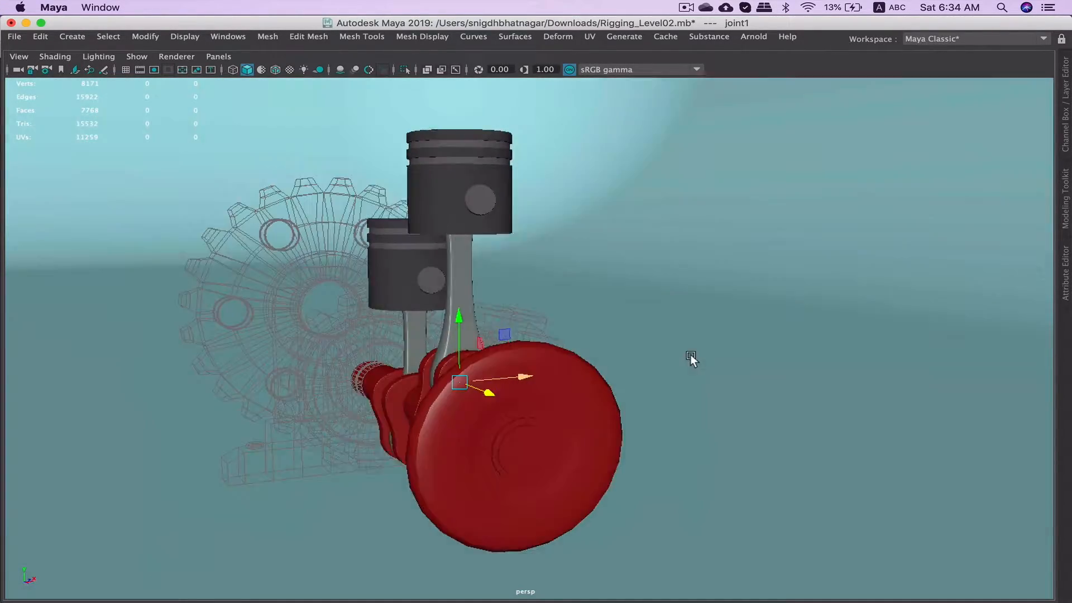
- Check the joints inside the engine in wireframe, then return to shaded display
key("4")
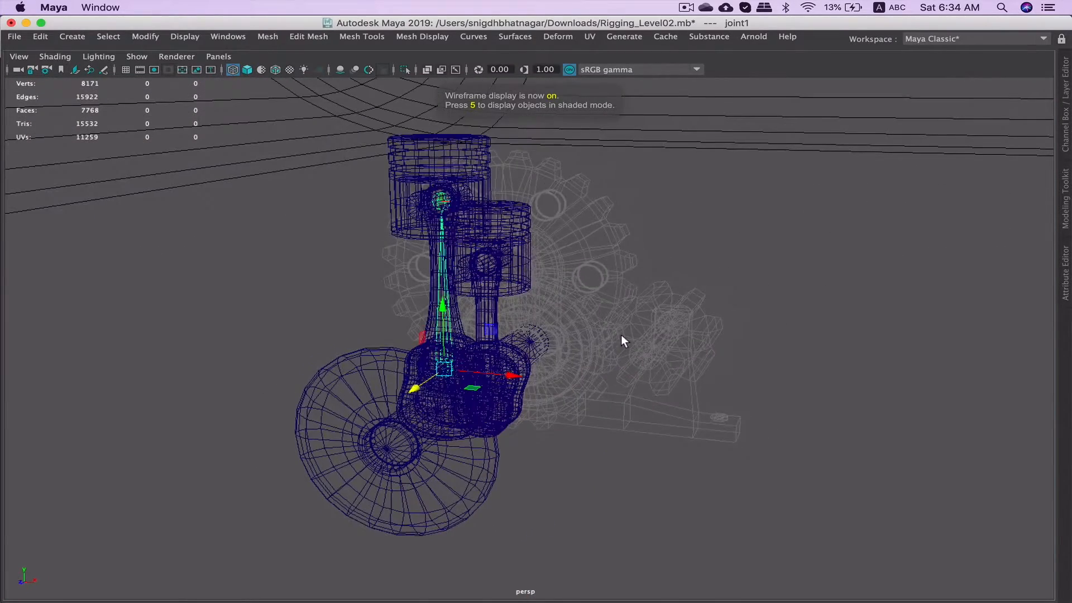
key("5")
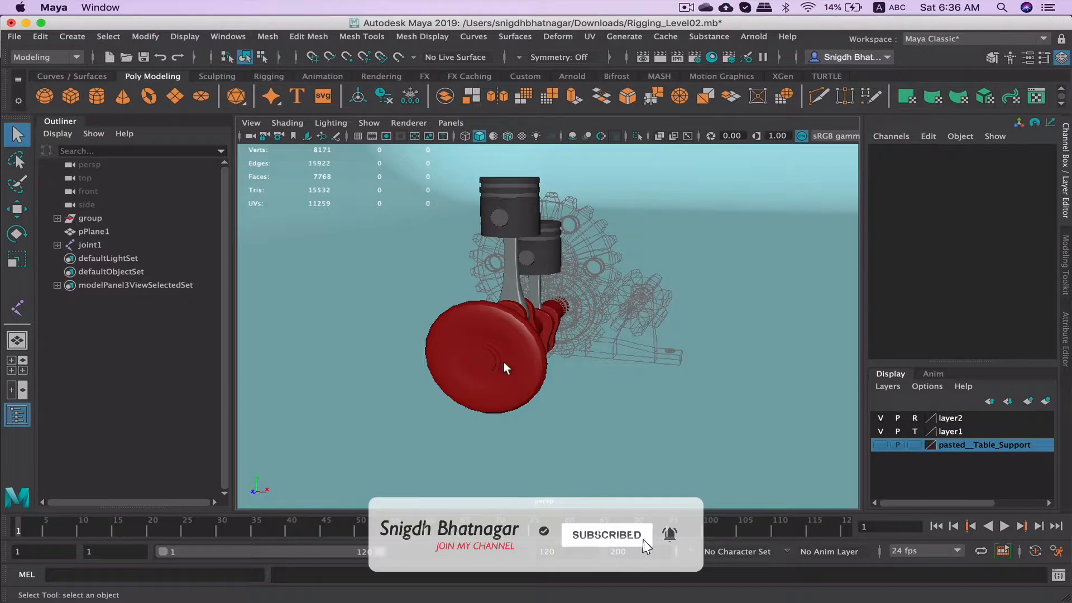
- Isolate the crankshaft in the front view, select joint1, and expand the group in the Outliner
left_click(485, 356)
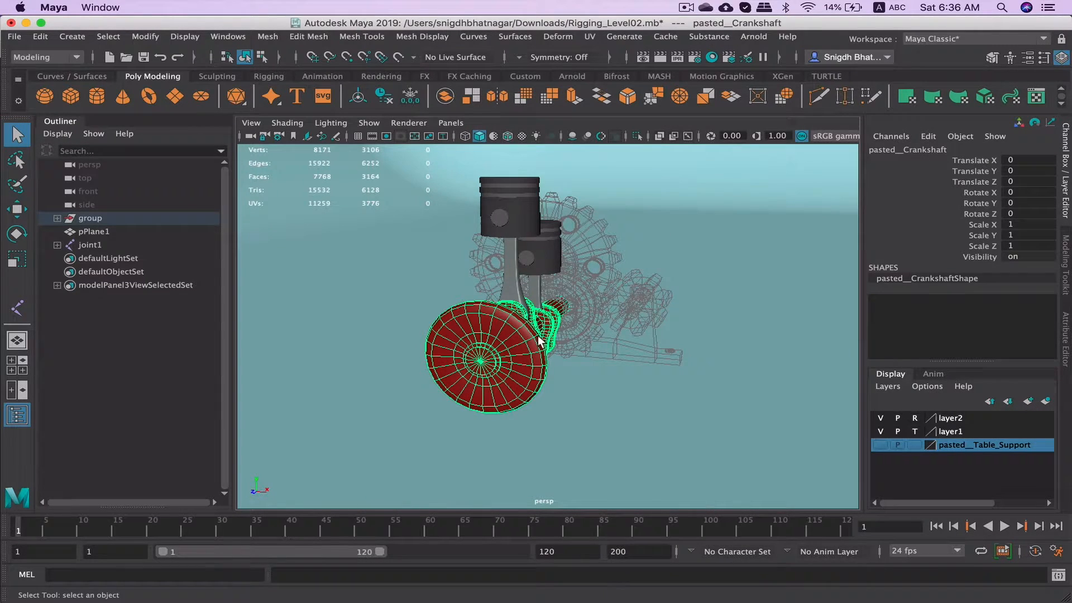
key("space")
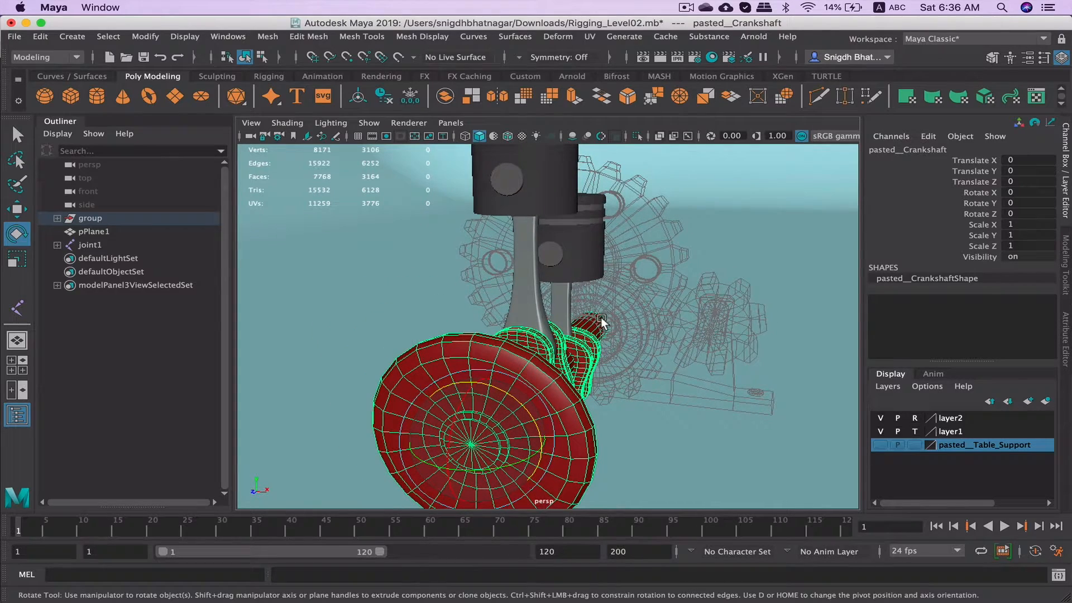
left_click(91, 244)
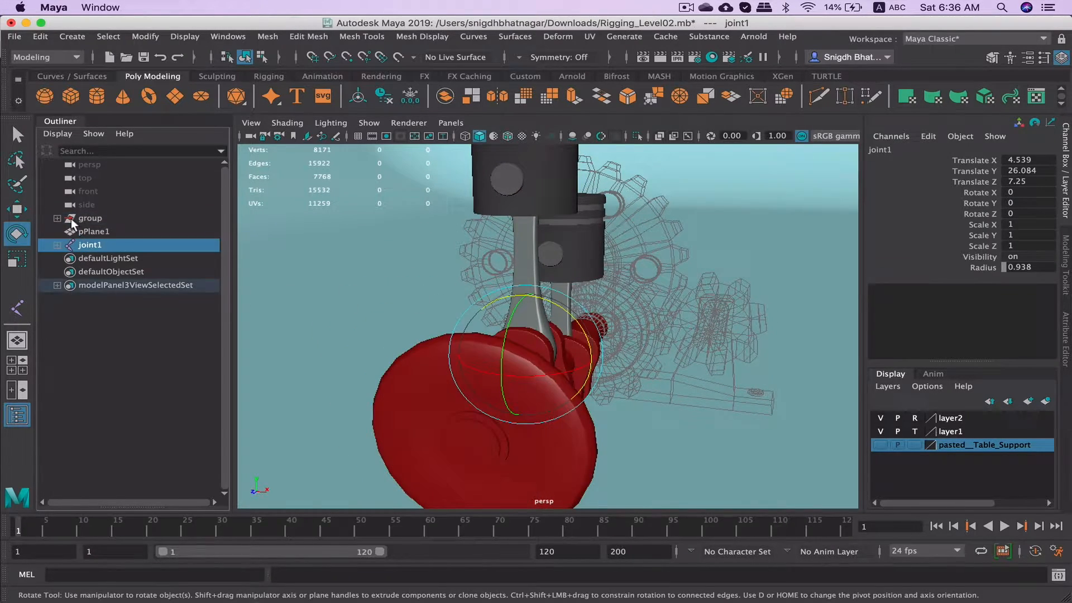
left_click(58, 218)
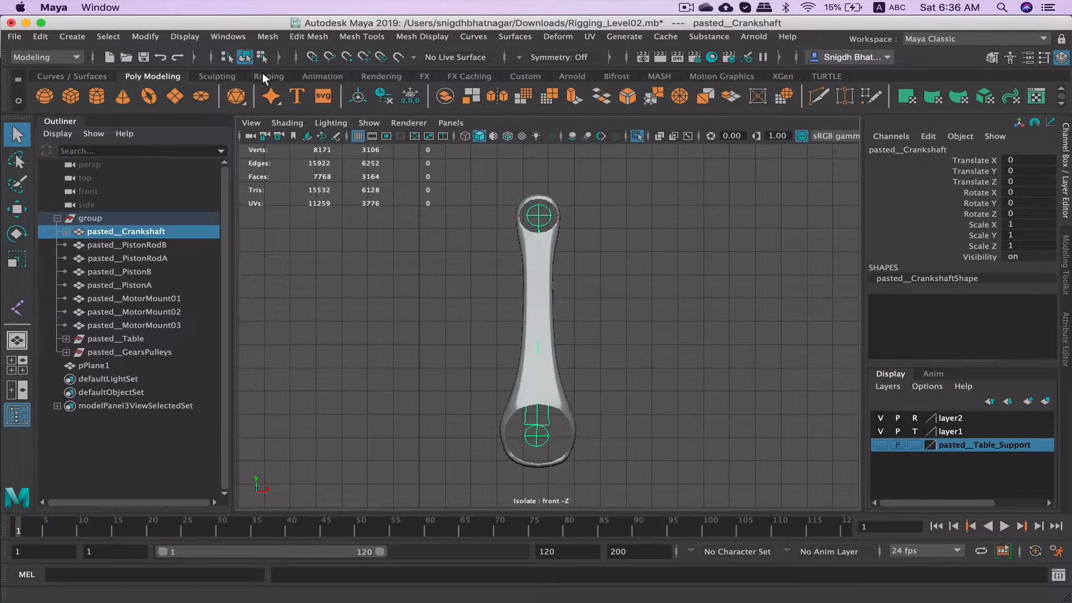
- Create an IK handle from the rod's bottom joint on the Rigging shelf and drag it to test bending
left_click(269, 76)
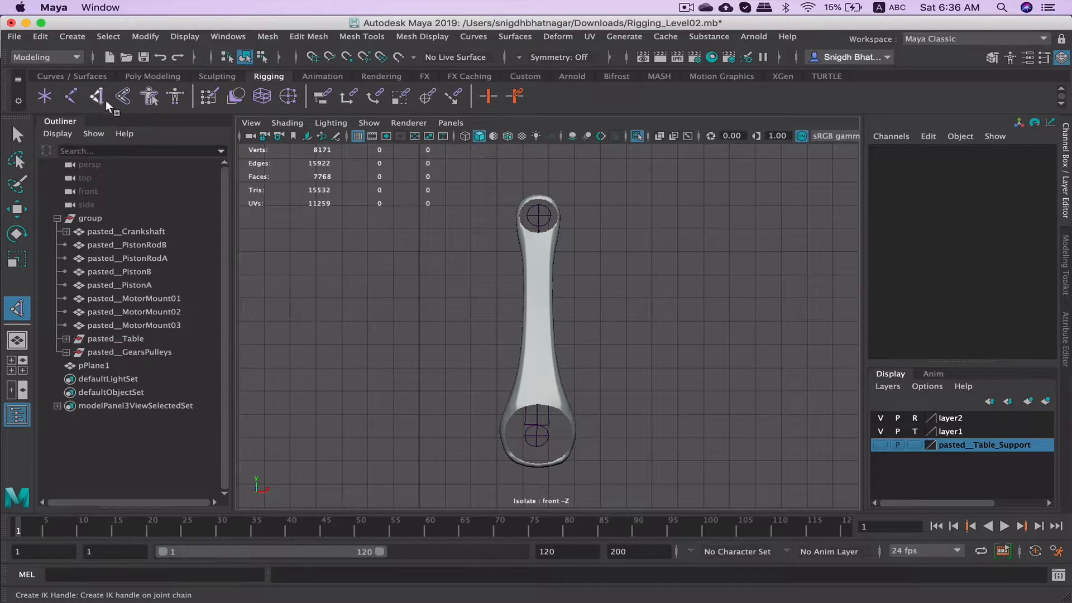
left_click(97, 96)
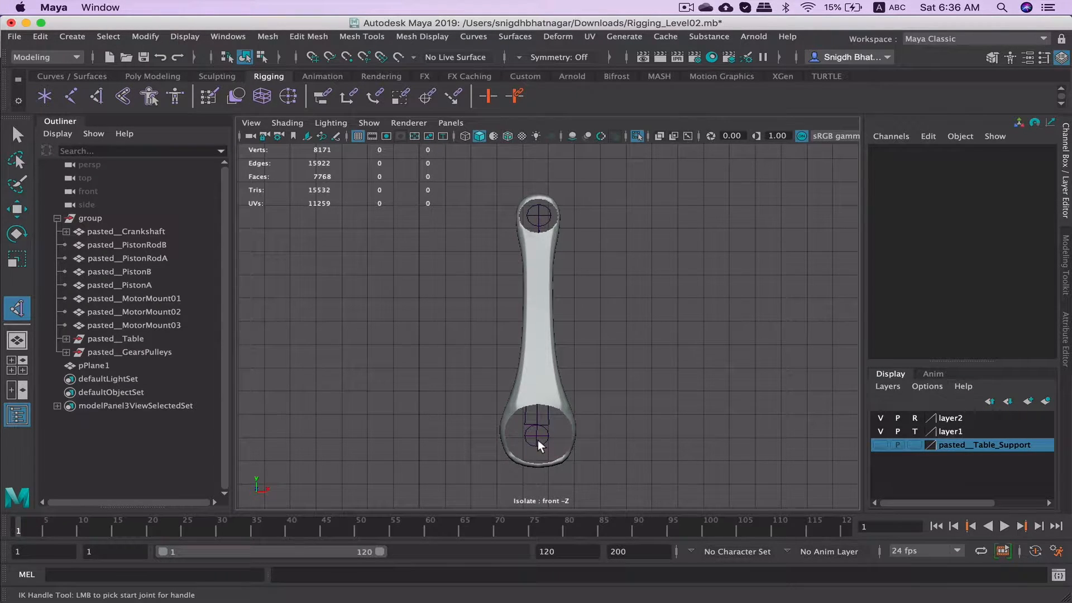
left_click(539, 436)
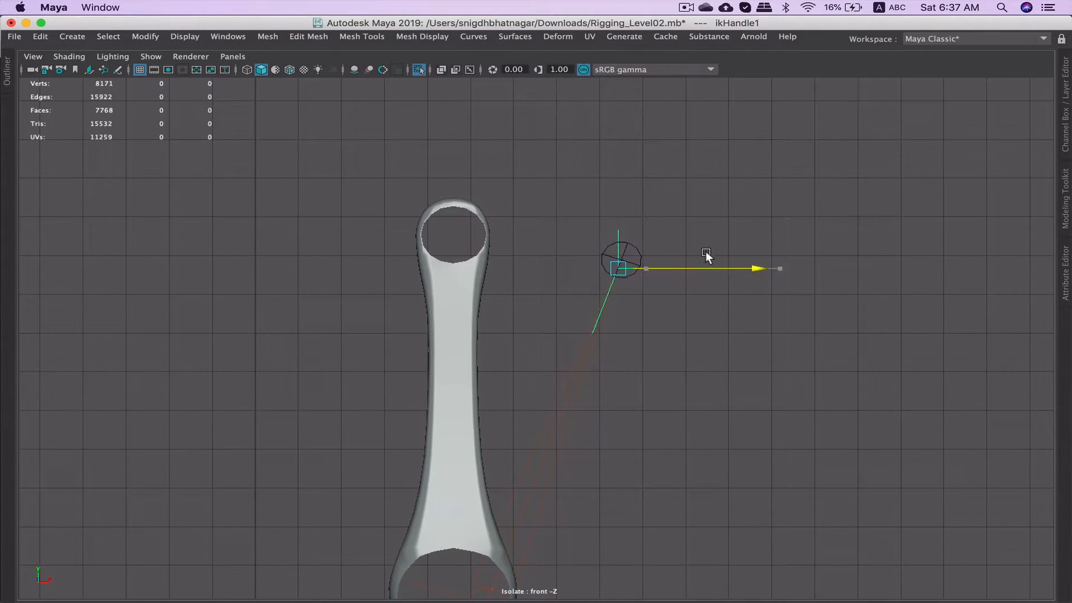
left_click_drag(618, 266, 482, 267)
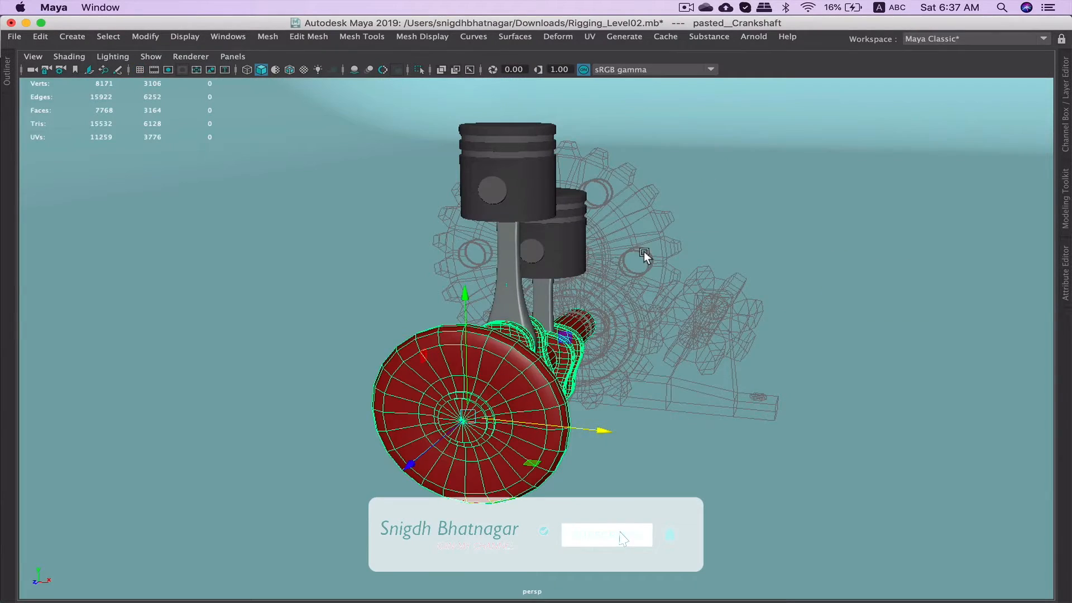
- Switch to the four-view layout and create locator1
key("space")
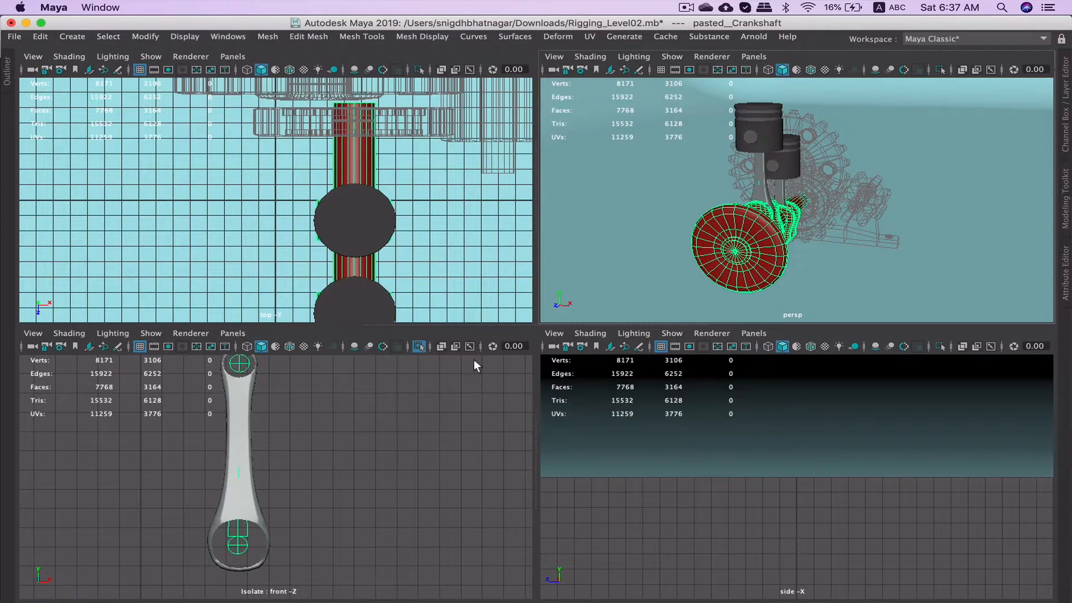
mouse_move(710, 232)
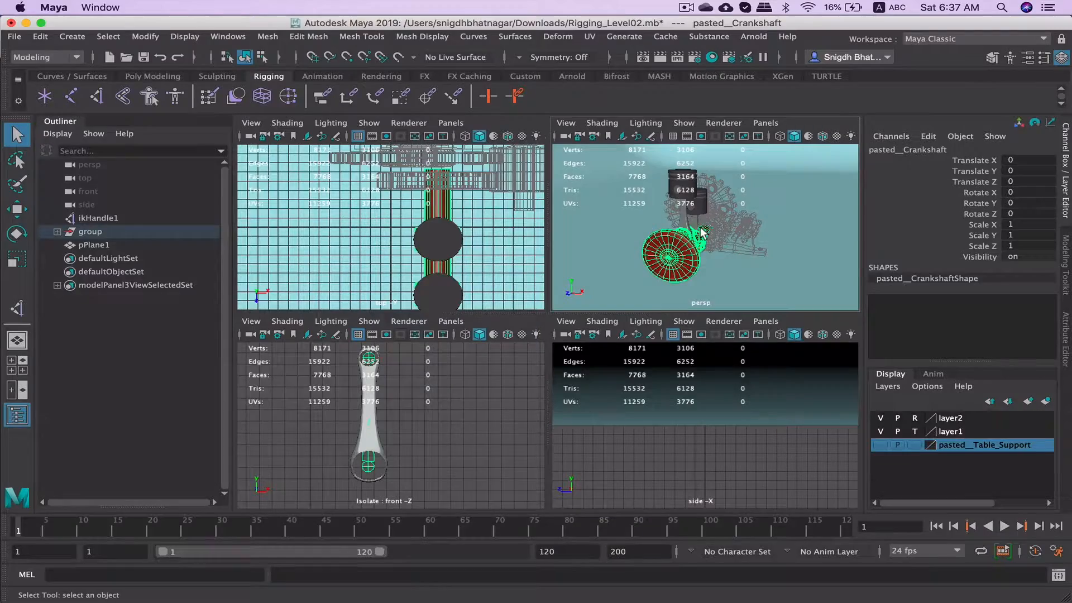
left_click(44, 96)
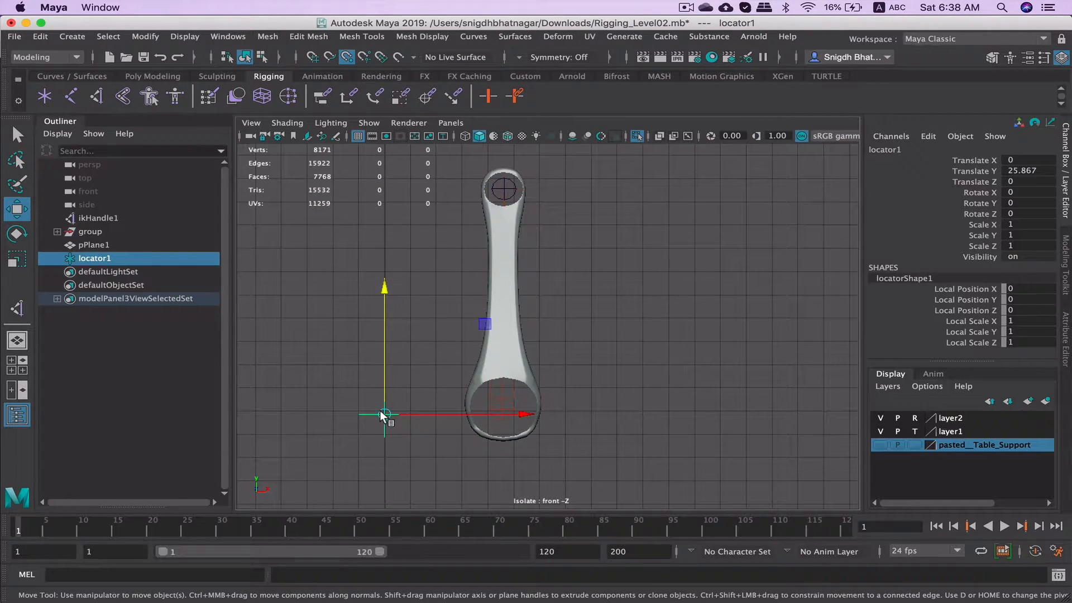
- Parent ikHandle1 under locator1 in the Outliner and select pasted__Crankshaft
left_click_drag(383, 413, 505, 188)
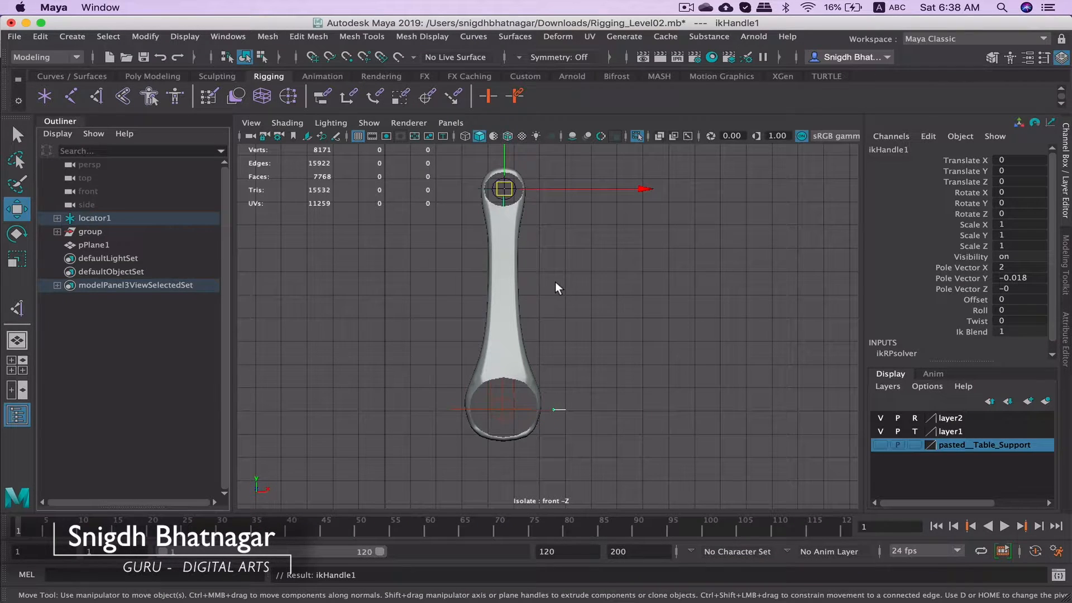
mouse_move(541, 277)
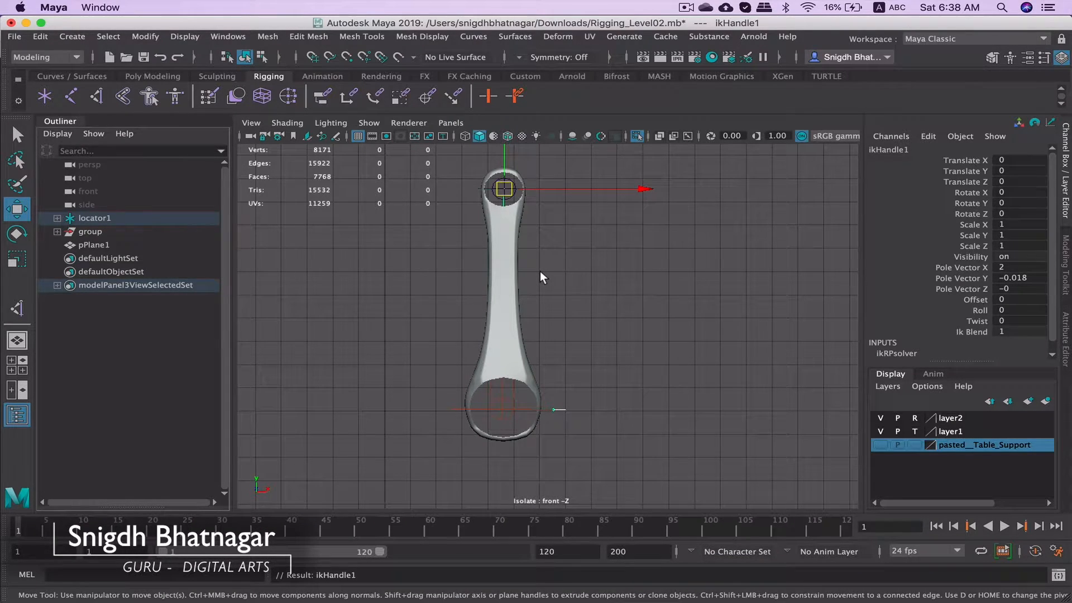
left_click(16, 134)
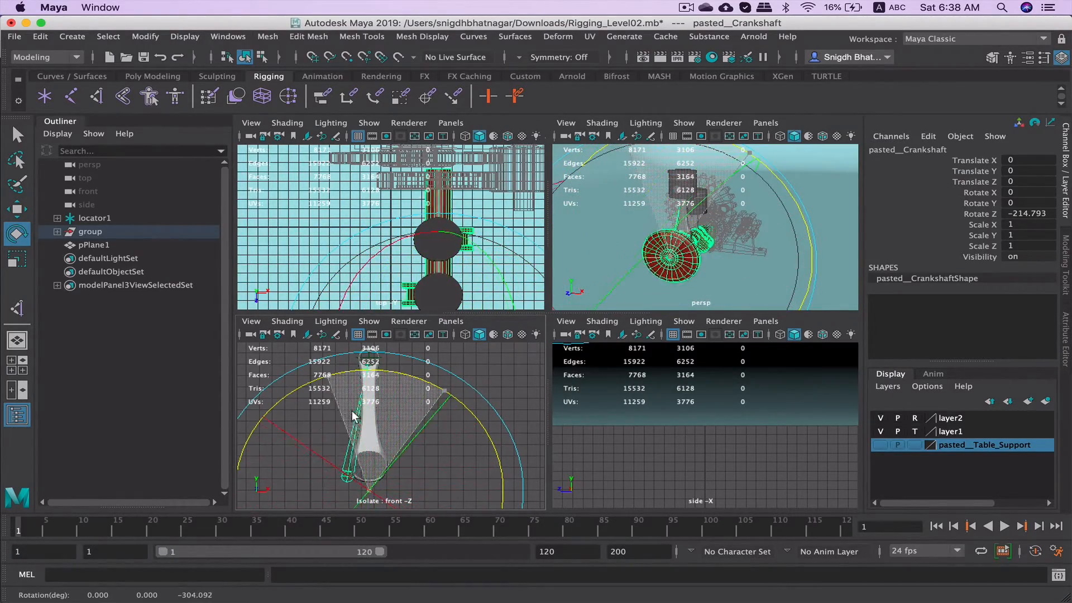
- Rotate pasted__Crankshaft in Z and watch the rod's joint chain swing away from the mesh
left_click_drag(356, 410, 414, 399)
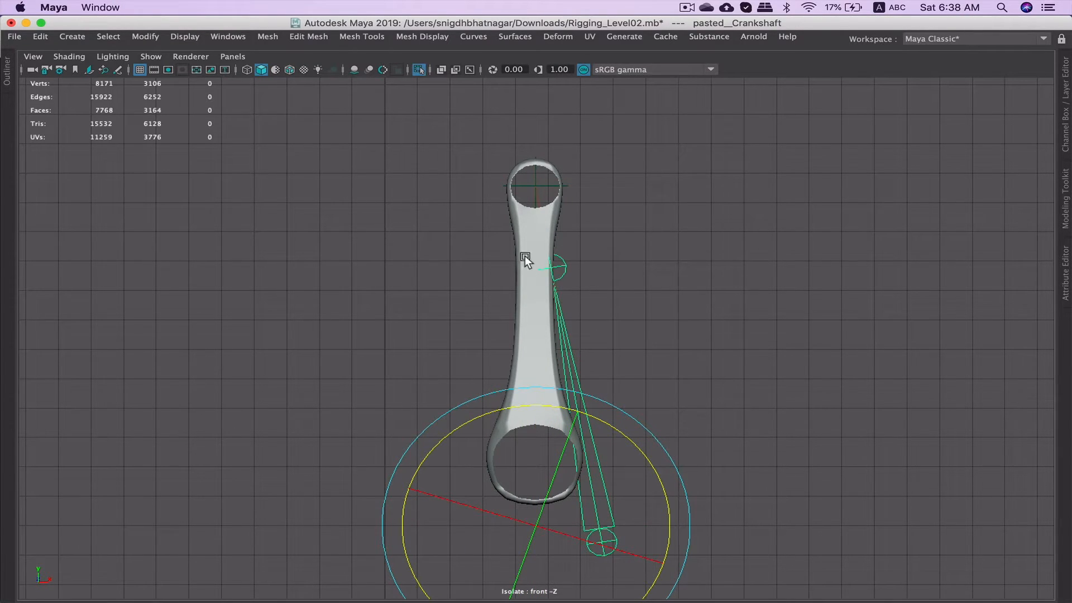
mouse_move(584, 239)
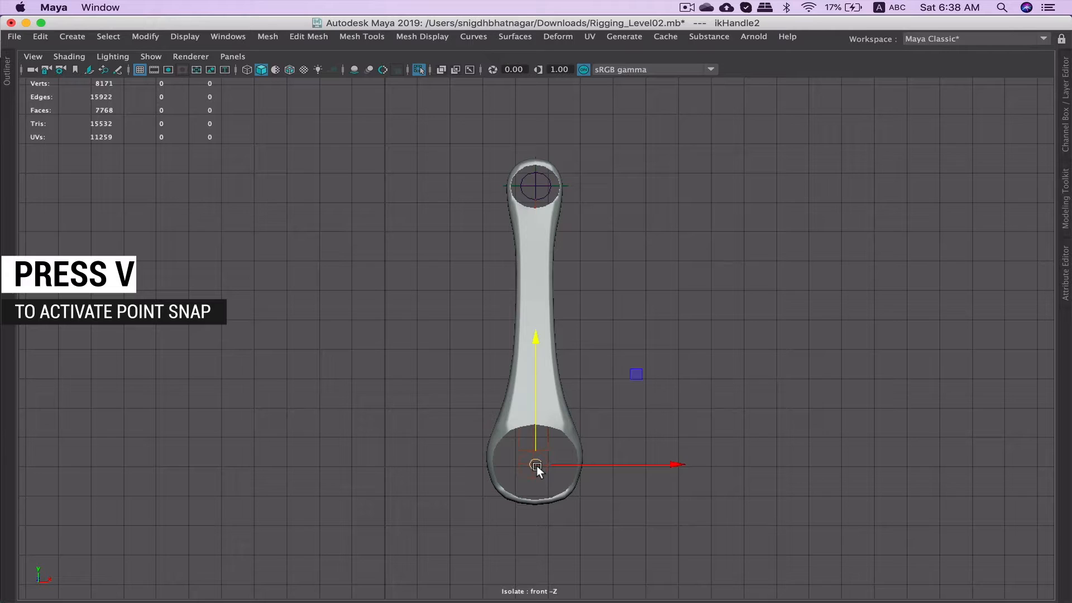
- Delete ikHandle2, snap a new locator2 onto the rod's bottom joint, then deselect
key("v")
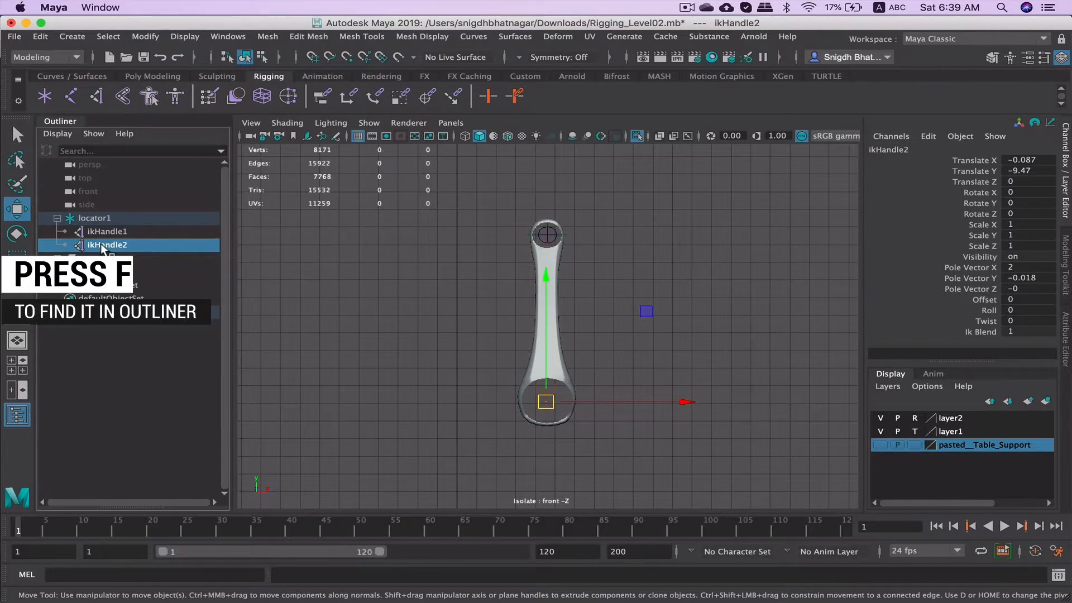
left_click(107, 231)
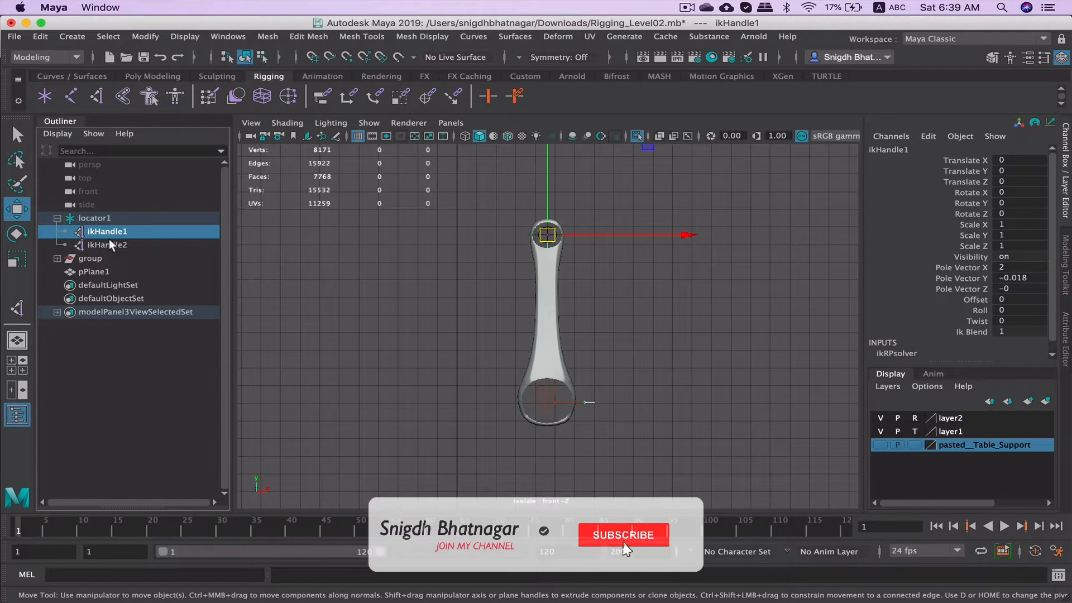
left_click(107, 245)
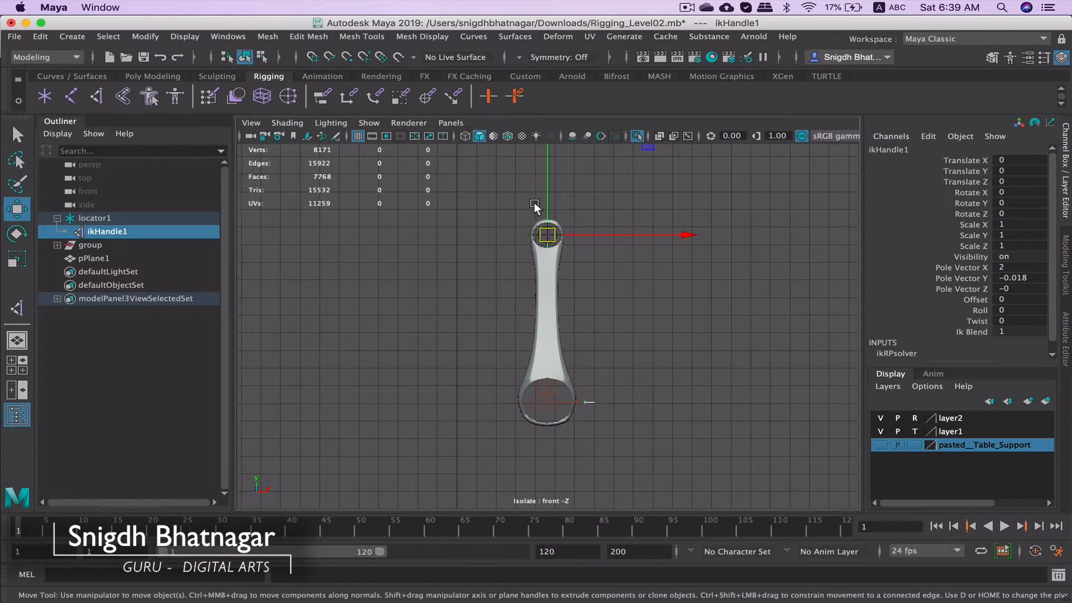
left_click(94, 217)
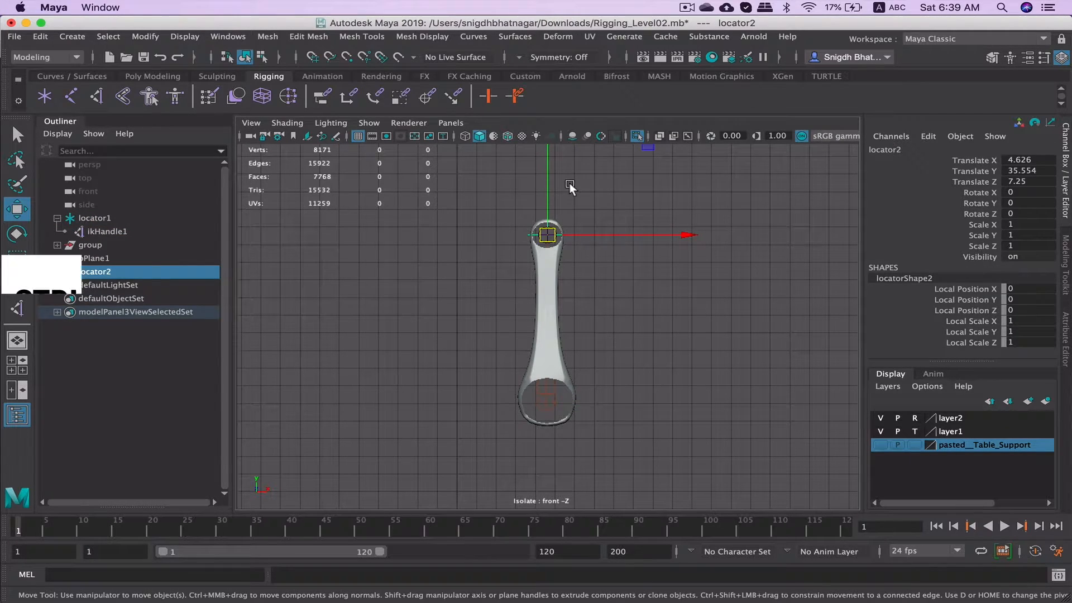
key("cmd+d")
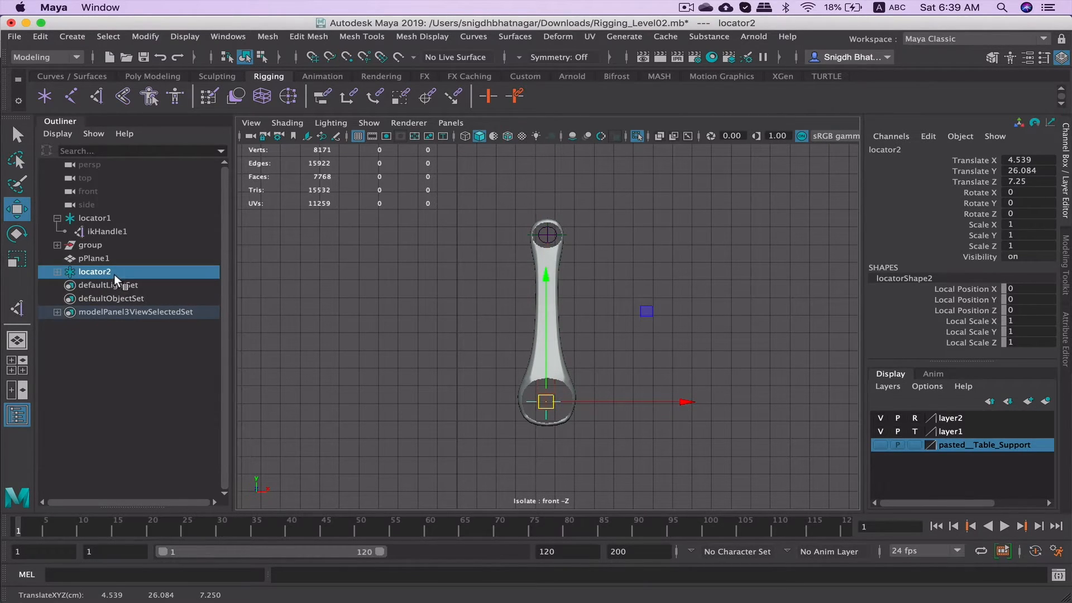
left_click(106, 285)
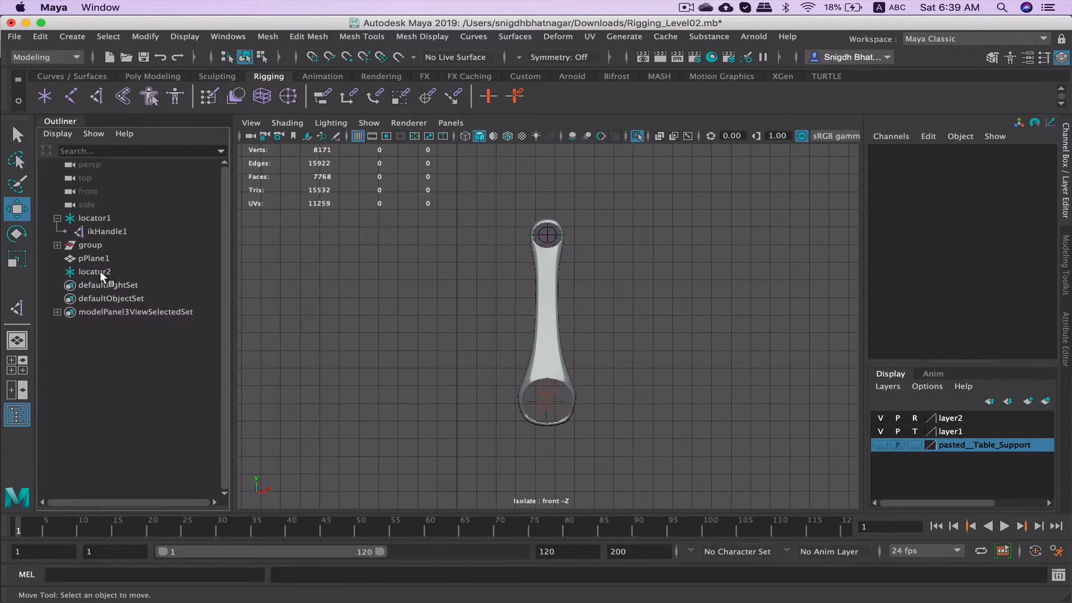
- Parent locator2 under the crankshaft and trial-rotate the crankshaft to test the rig
left_click(94, 271)
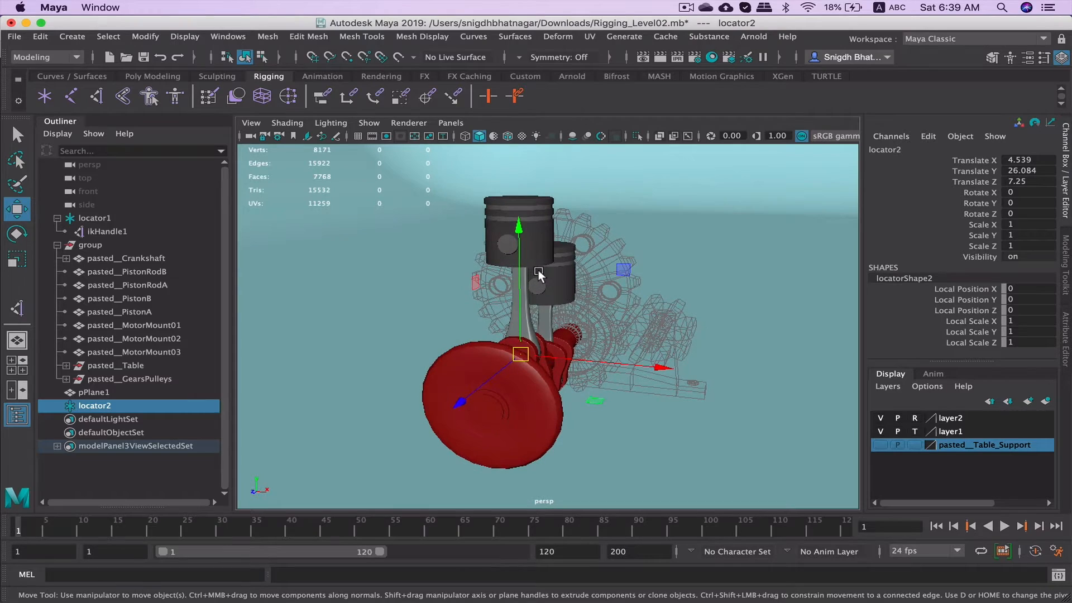
left_click(16, 134)
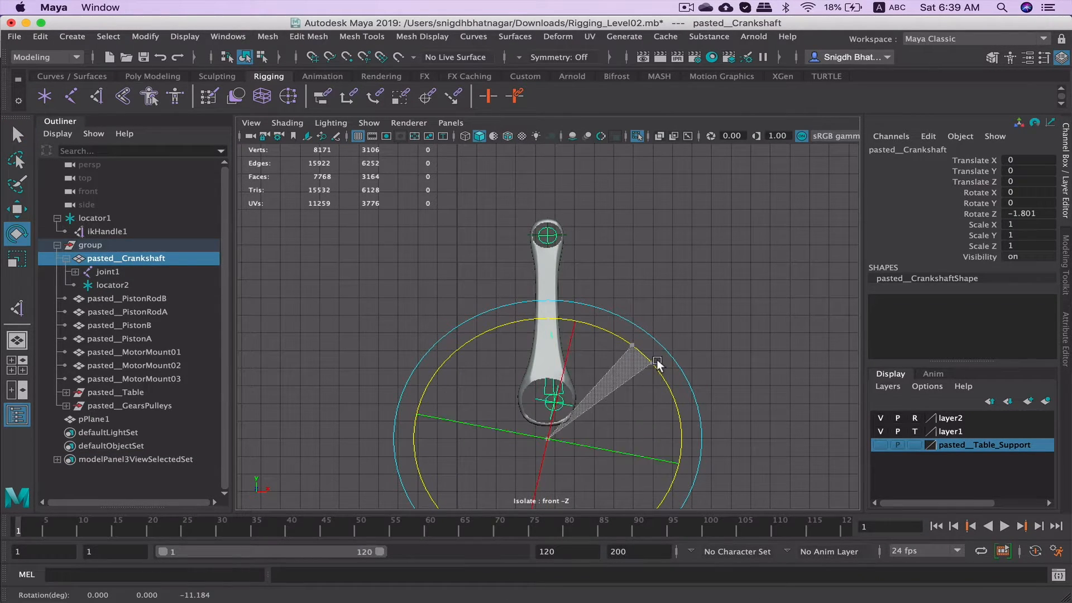
left_click_drag(656, 362, 485, 379)
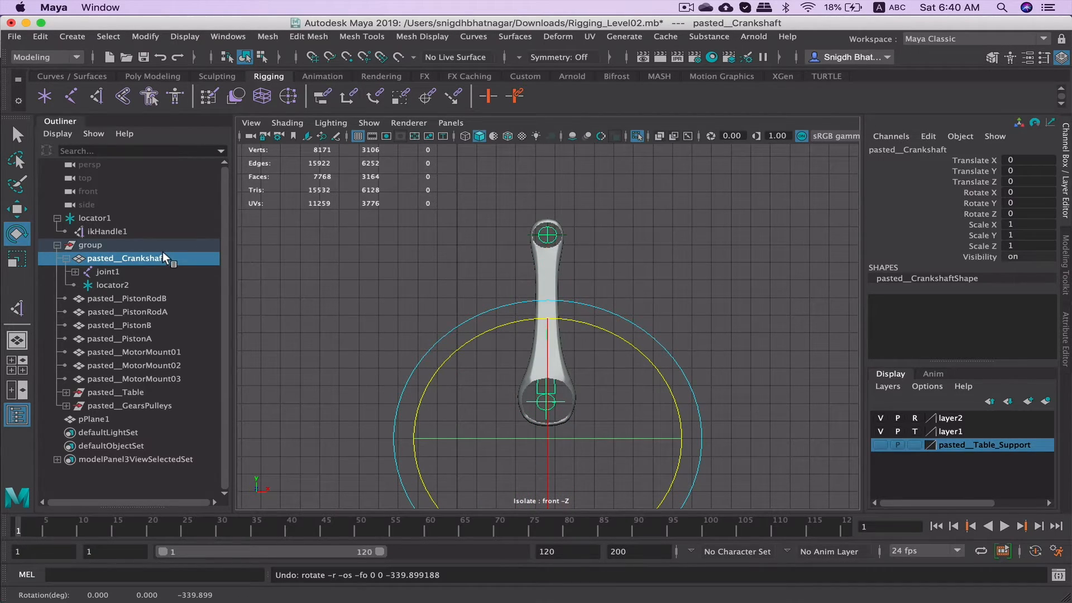
- Point-constrain ikHandle1 to locator2 from the Rigging menu set with Maintain offset enabled
left_click(107, 231)
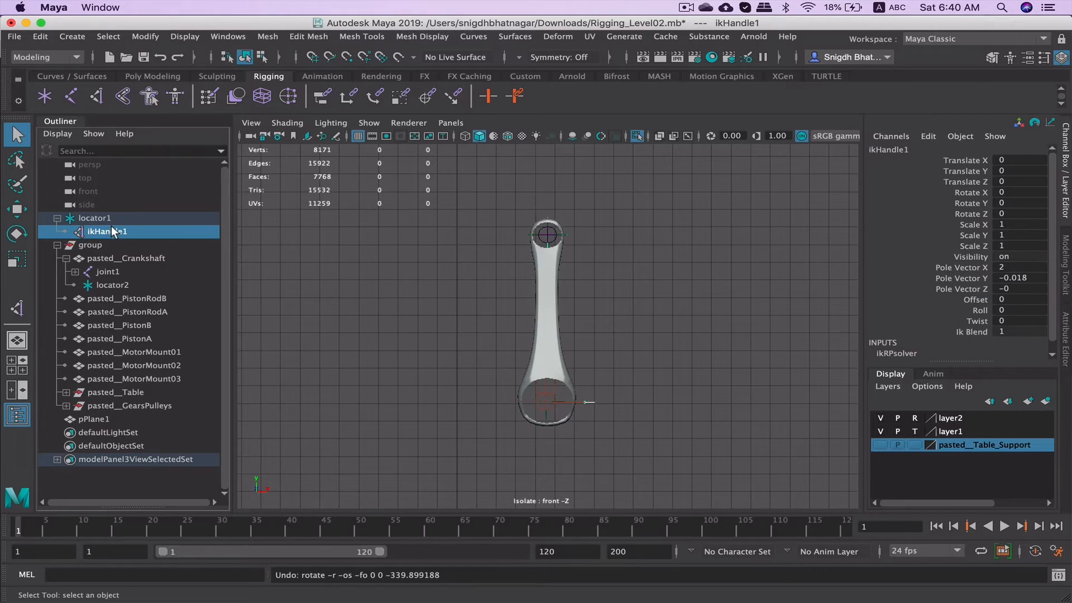
left_click(113, 285)
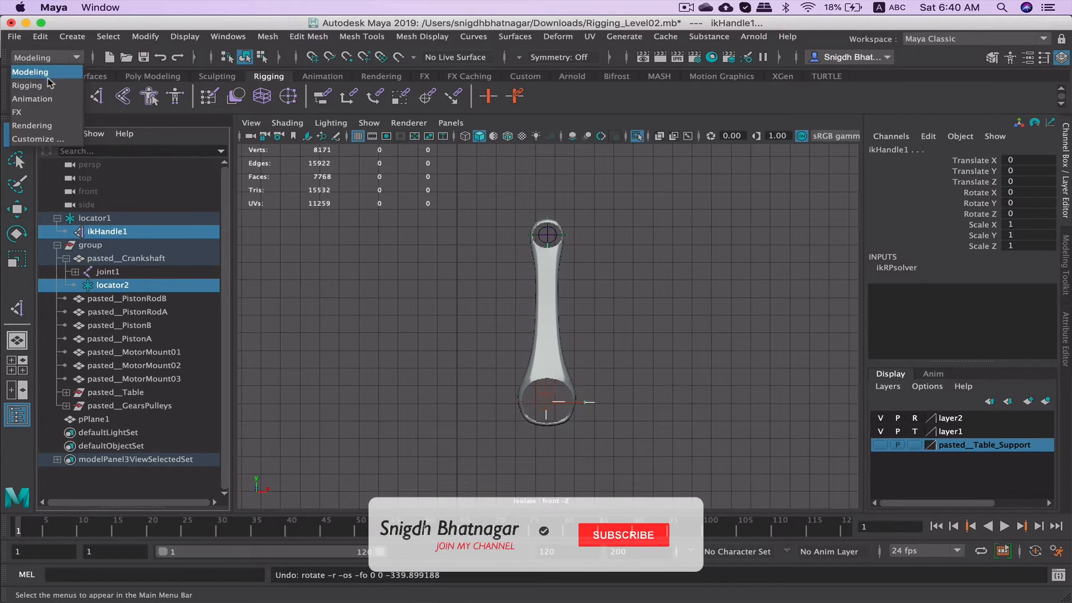
left_click(391, 36)
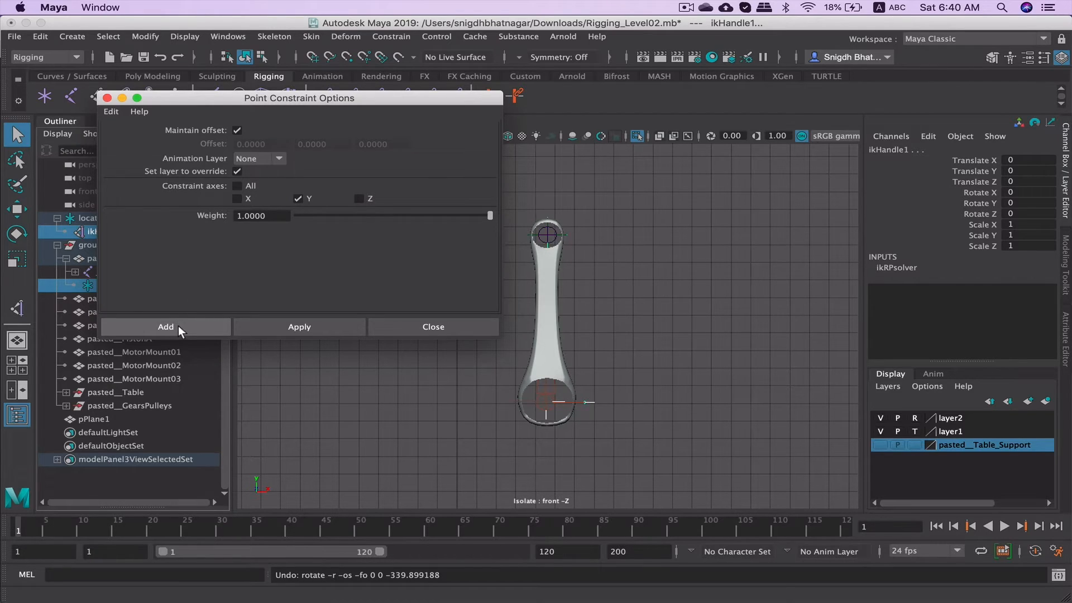
left_click(165, 326)
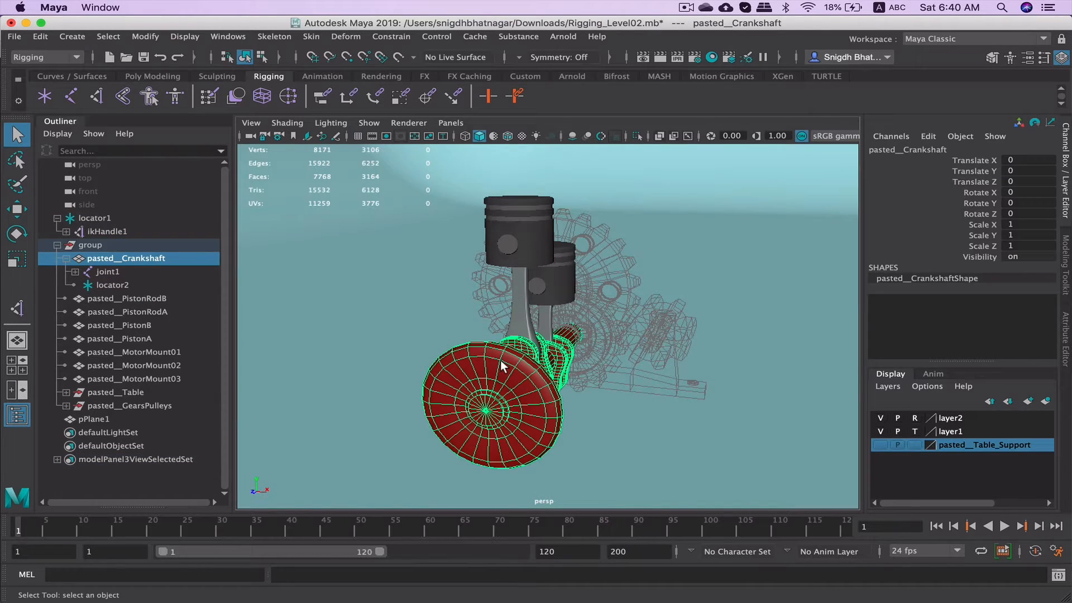
left_click_drag(499, 365, 612, 389)
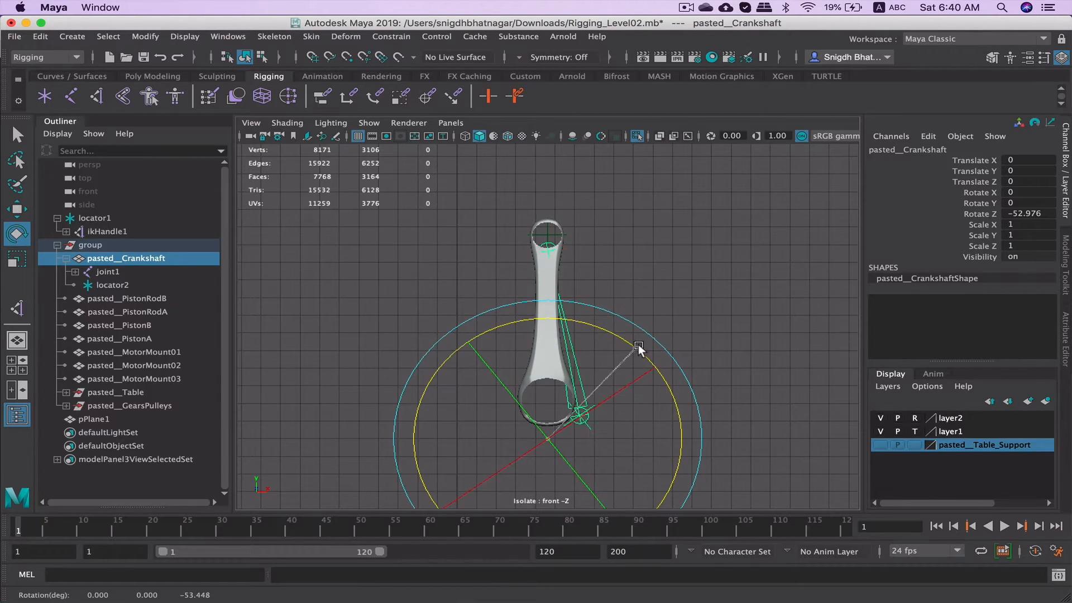
left_click_drag(637, 345, 491, 399)
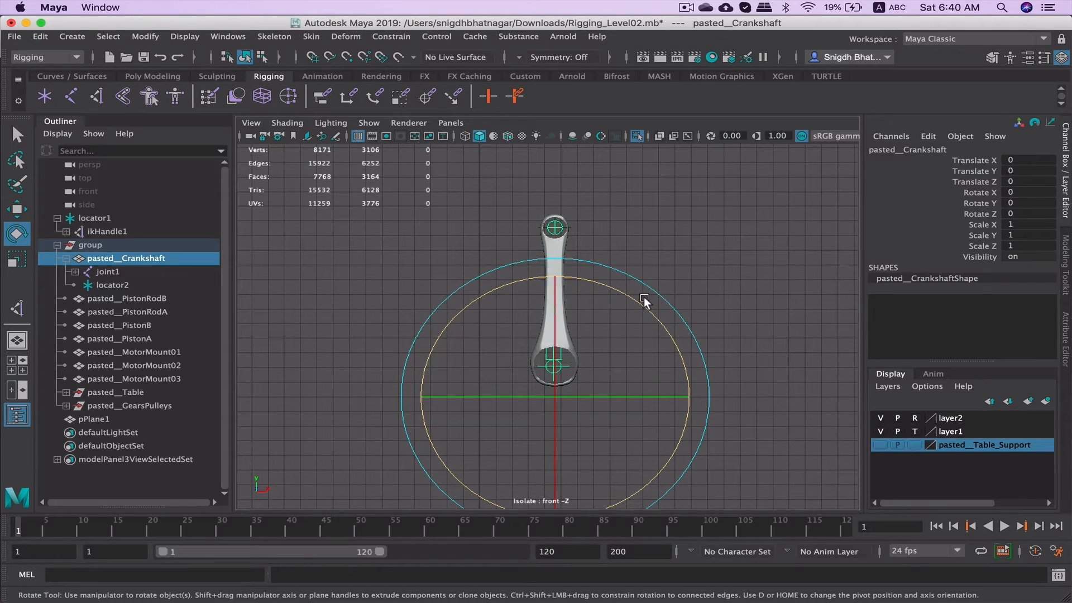
left_click_drag(642, 297, 453, 398)
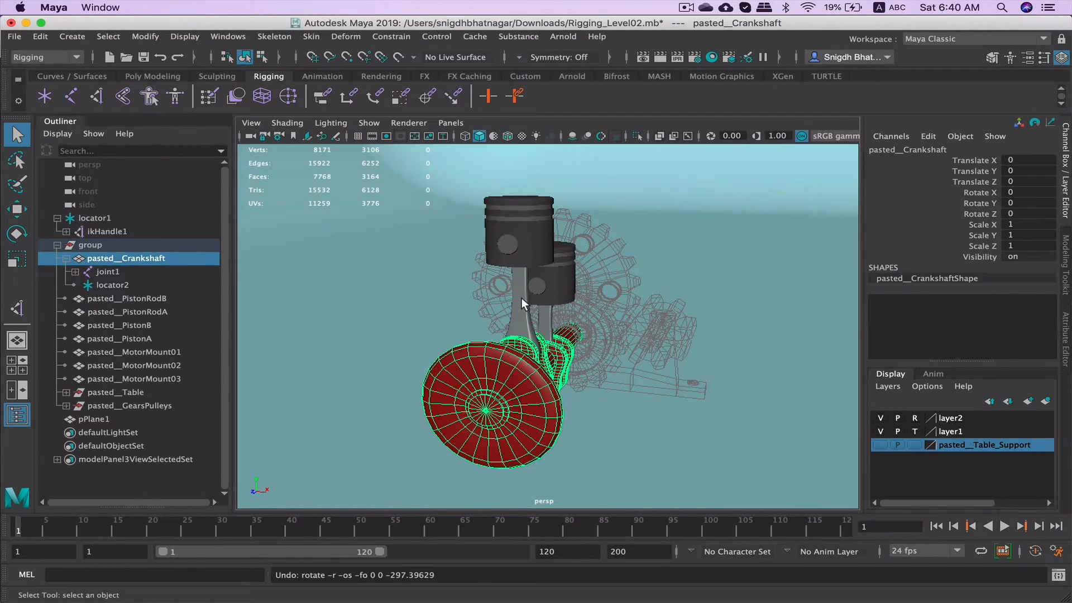
- Parent pasted__PistonRodB under joint1, then turn the crankshaft back and forth to test
left_click(107, 271)
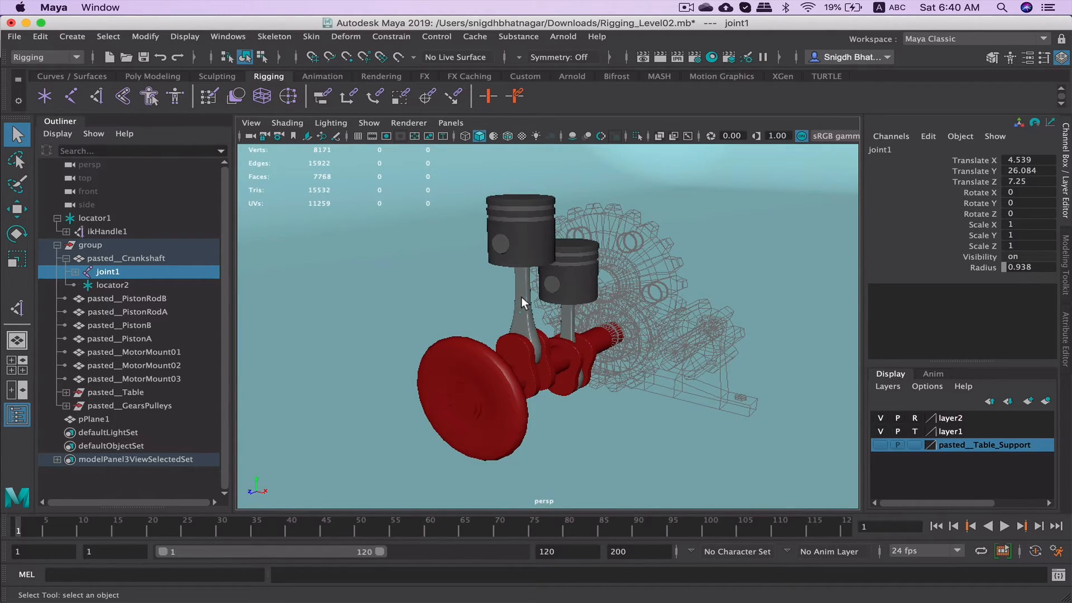
left_click(127, 298)
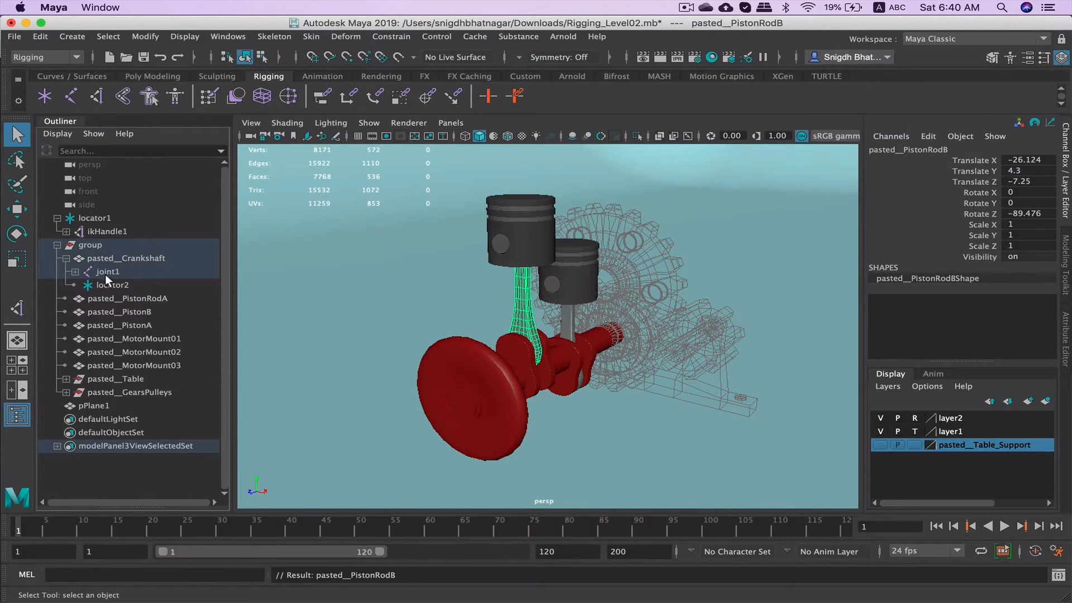
left_click(126, 258)
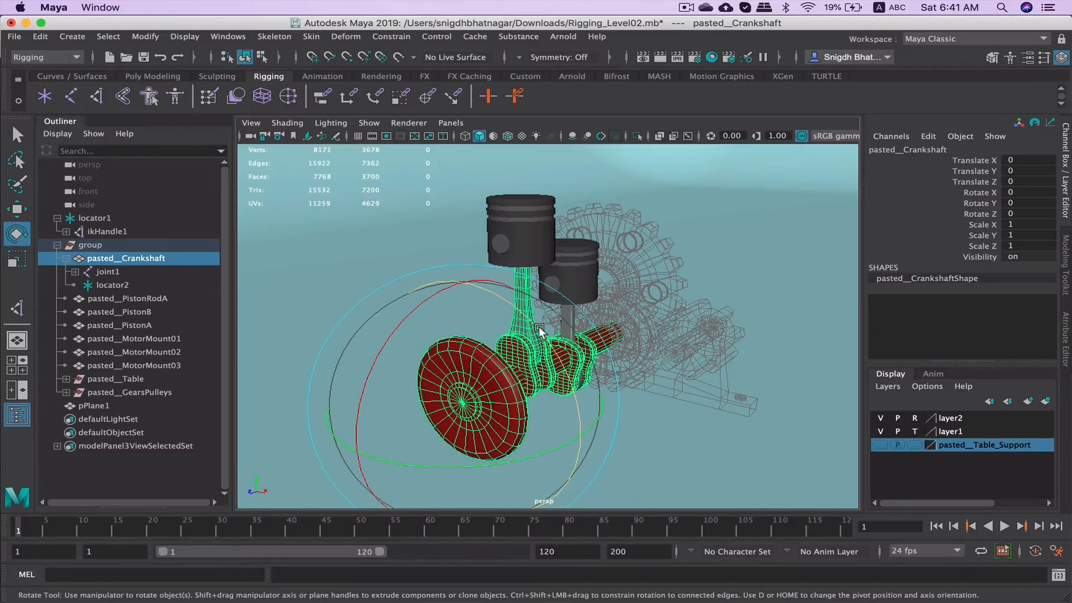
left_click_drag(540, 331, 358, 451)
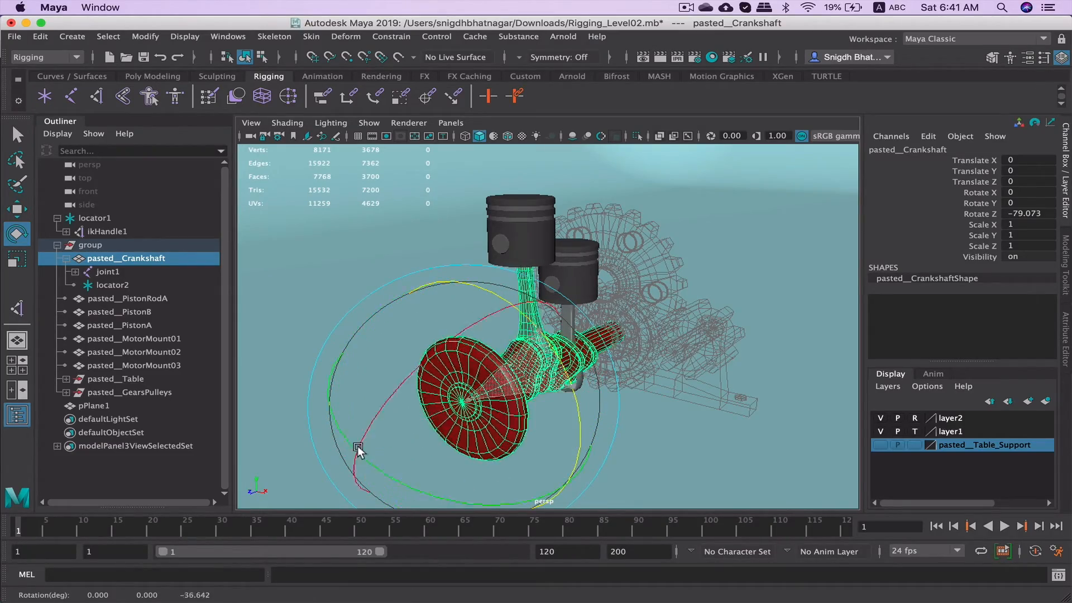
left_click_drag(359, 451, 444, 302)
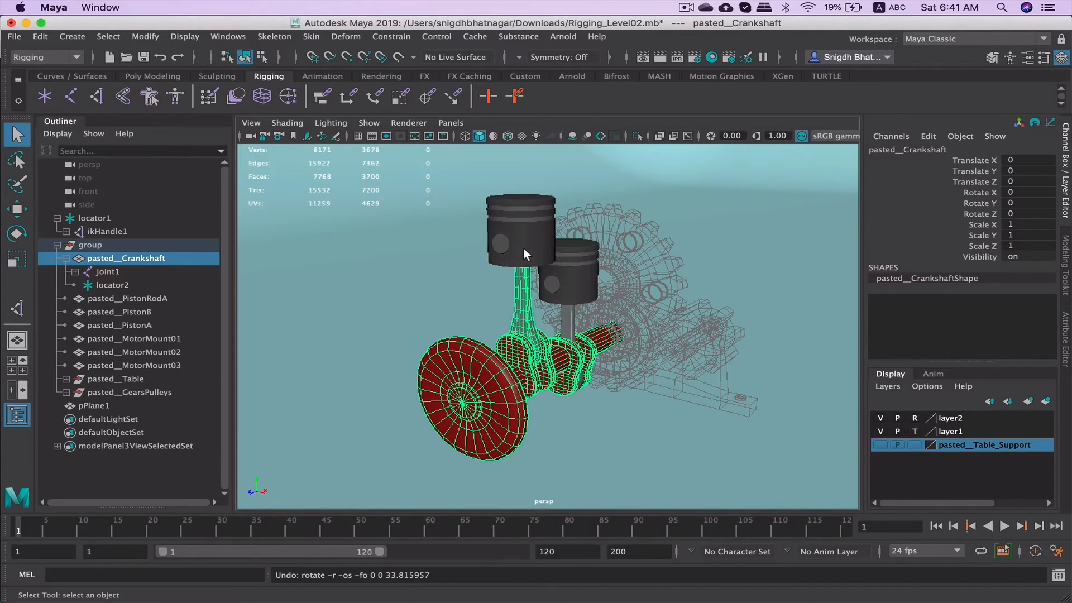
left_click(120, 311)
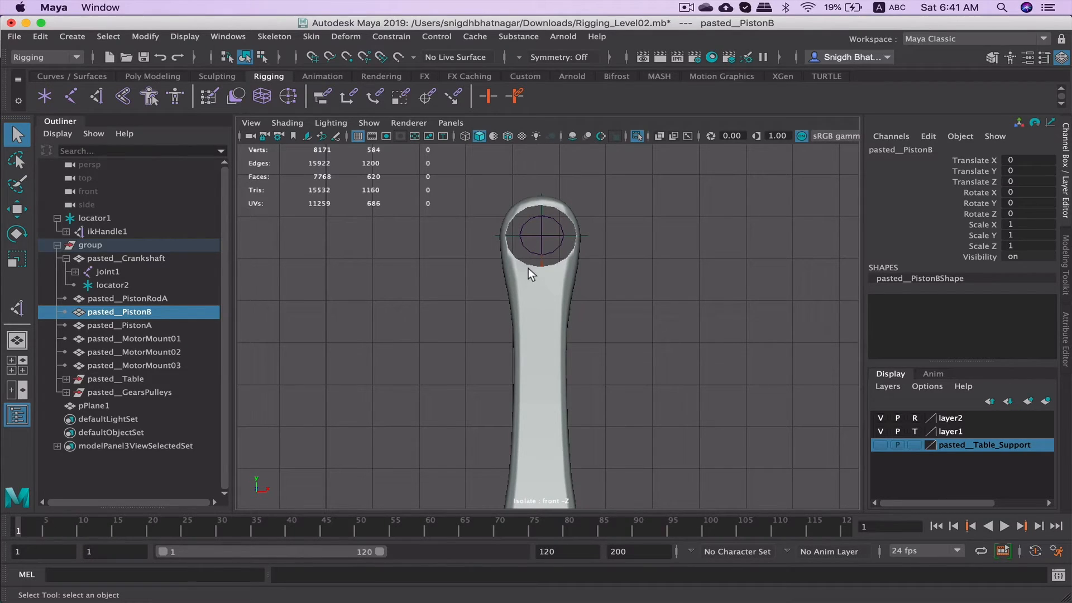
- Select joint1 and pasted__PistonB and apply a point constraint to the piston
left_click(107, 271)
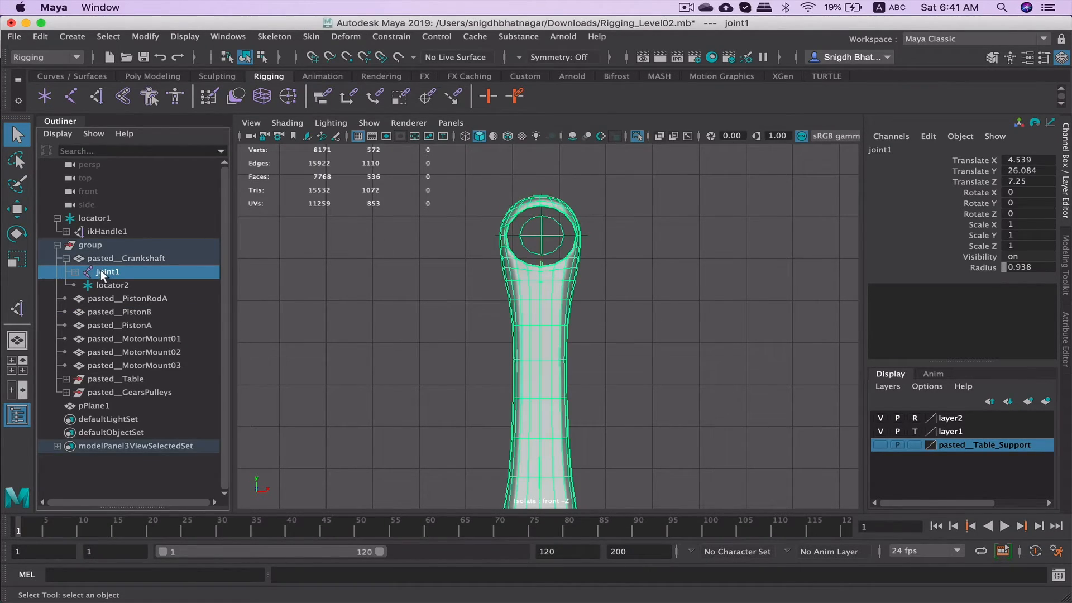
left_click(88, 271)
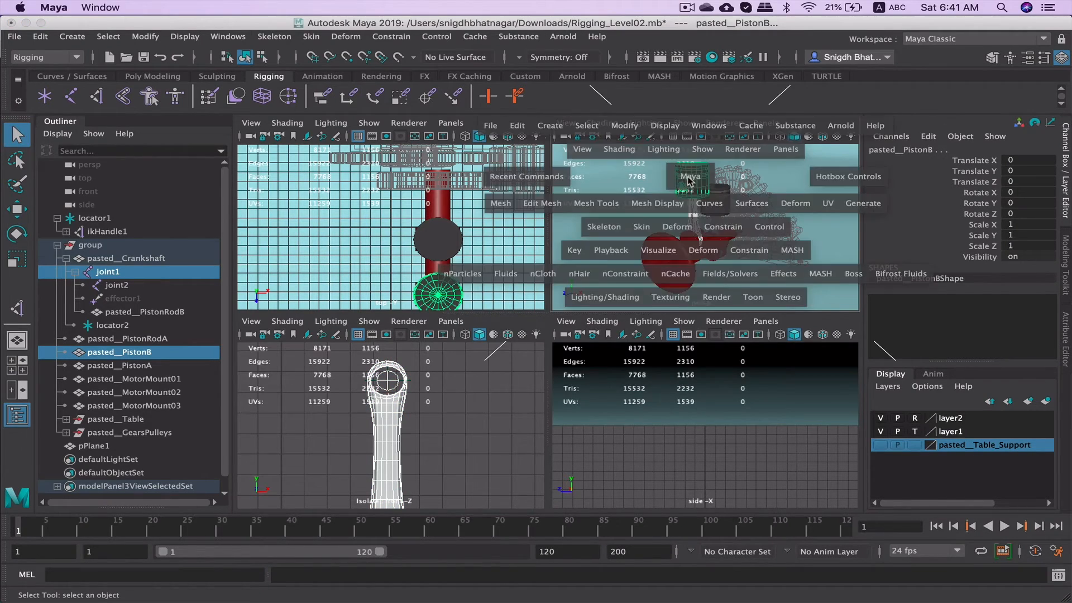
key("space")
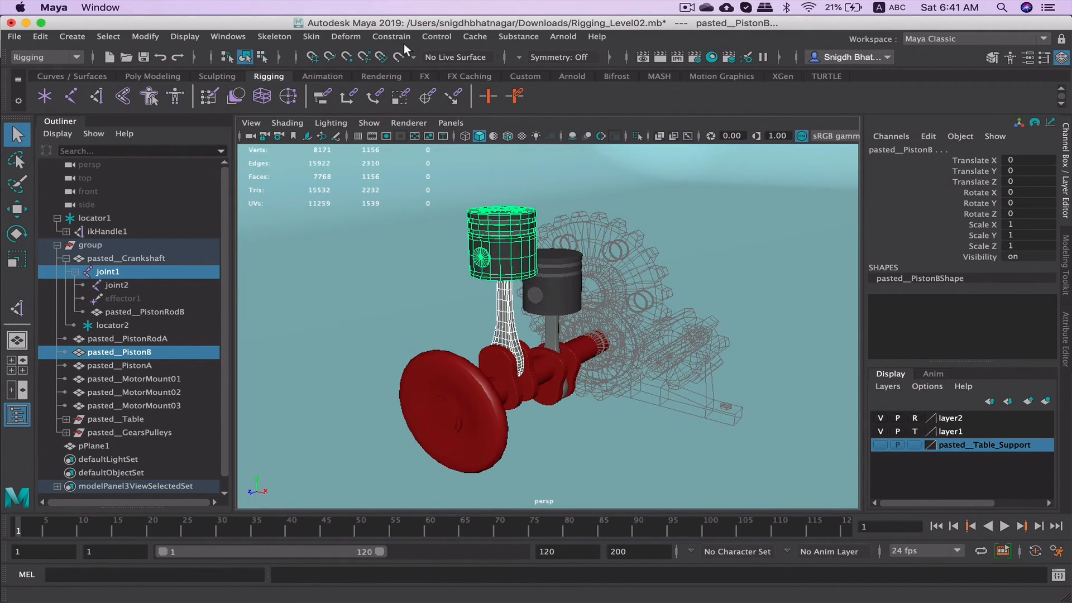
left_click(390, 36)
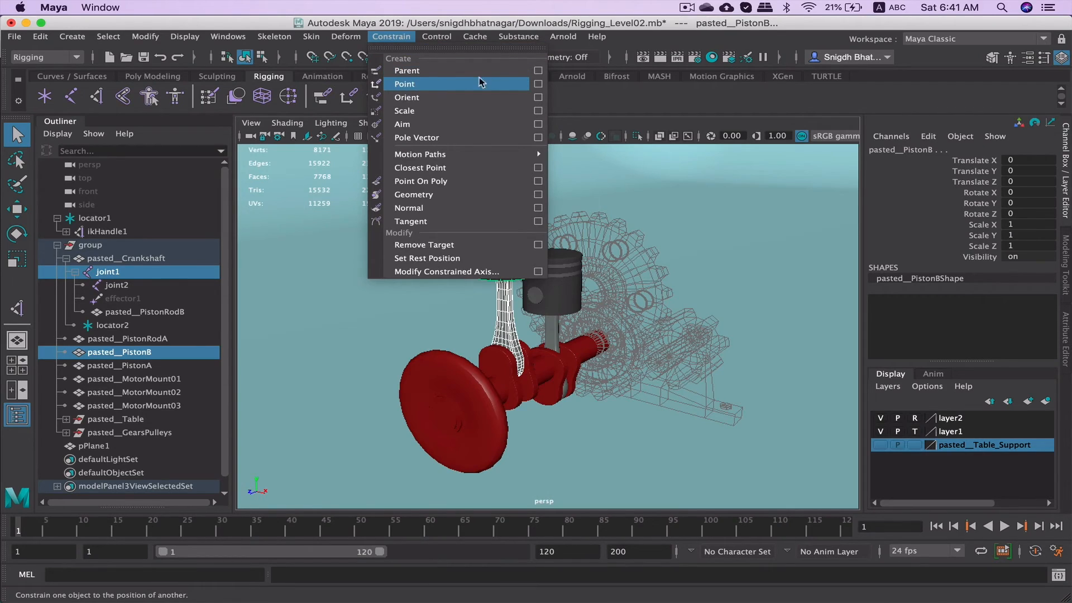
left_click(404, 83)
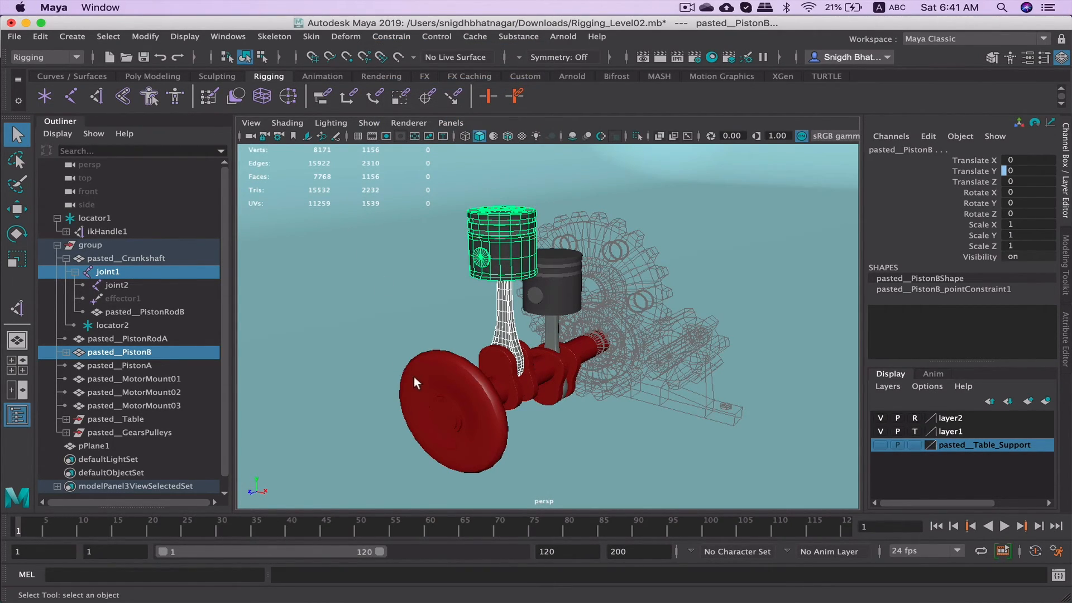
- Rotate pasted__Crankshaft around Z to confirm the rod and piston B follow
left_click(125, 258)
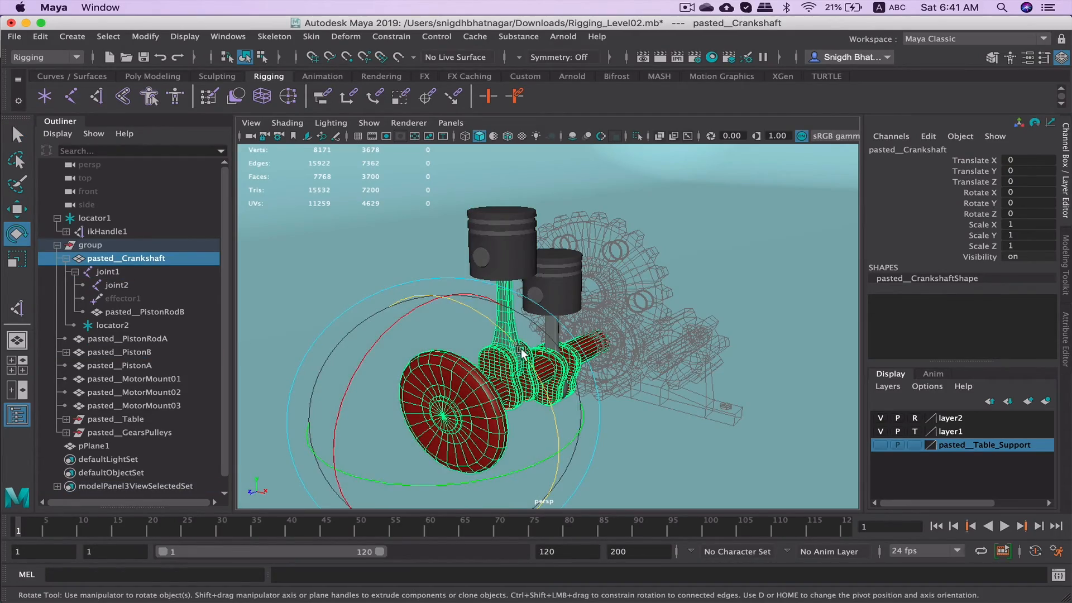
left_click_drag(520, 352, 383, 305)
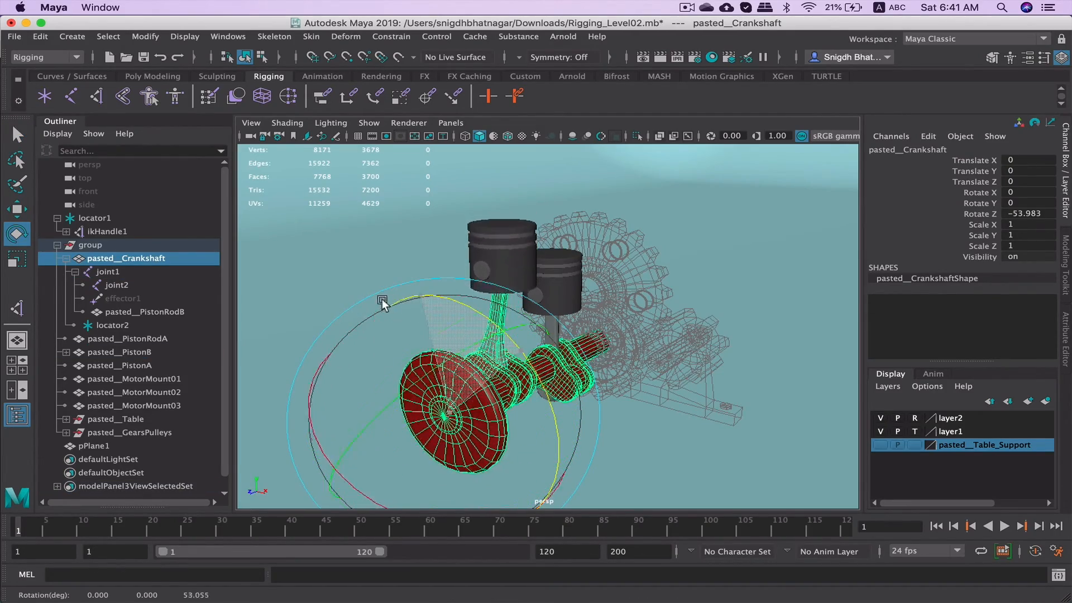
left_click_drag(381, 300, 359, 338)
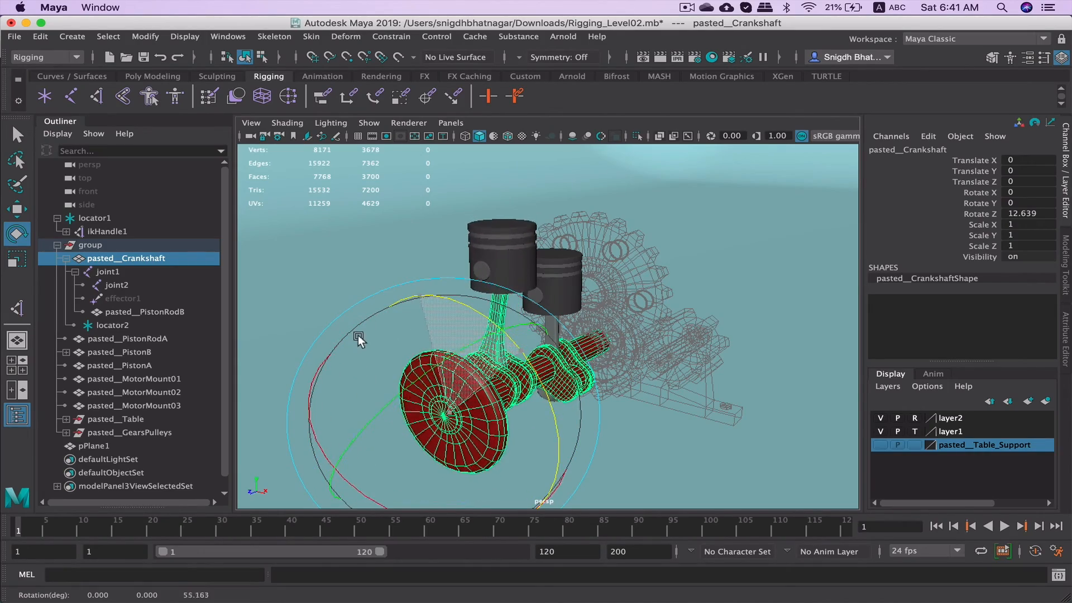
key("space")
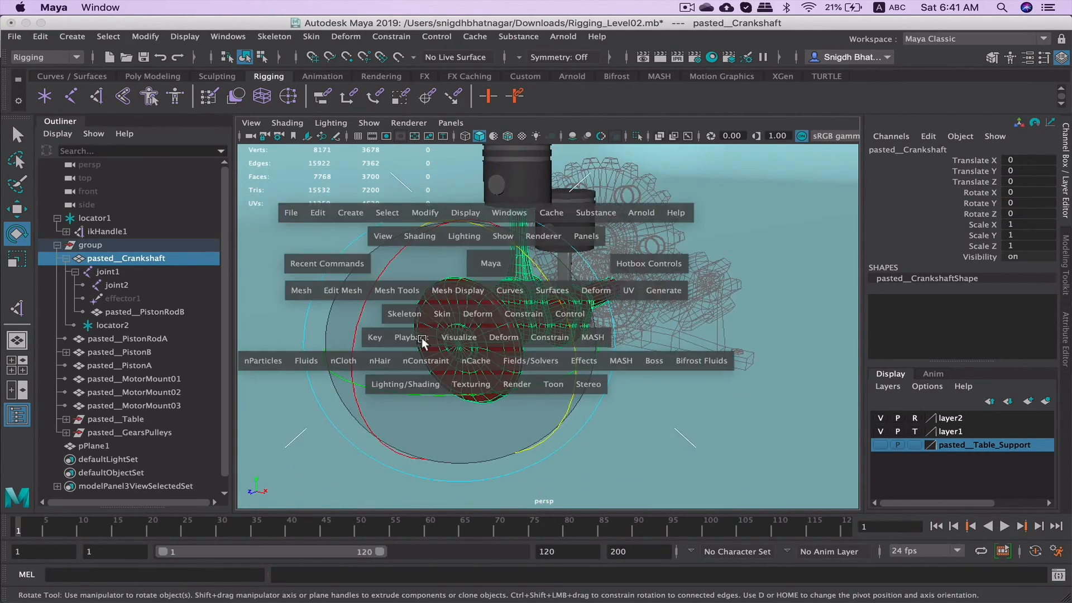